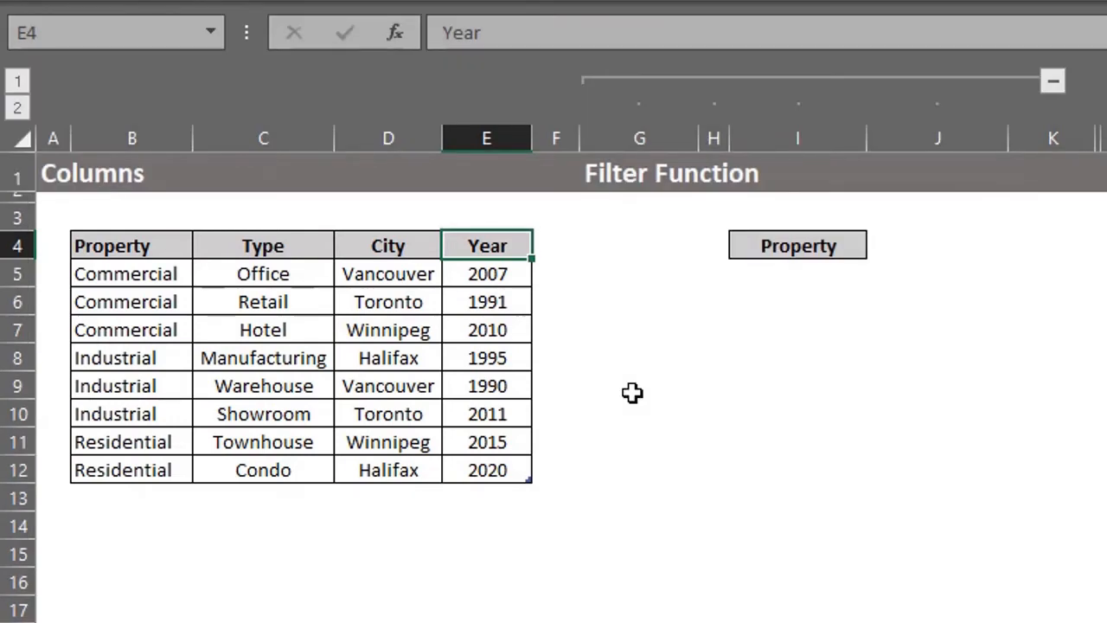
{"action": "mouse_move", "coordinate": [754, 262]}
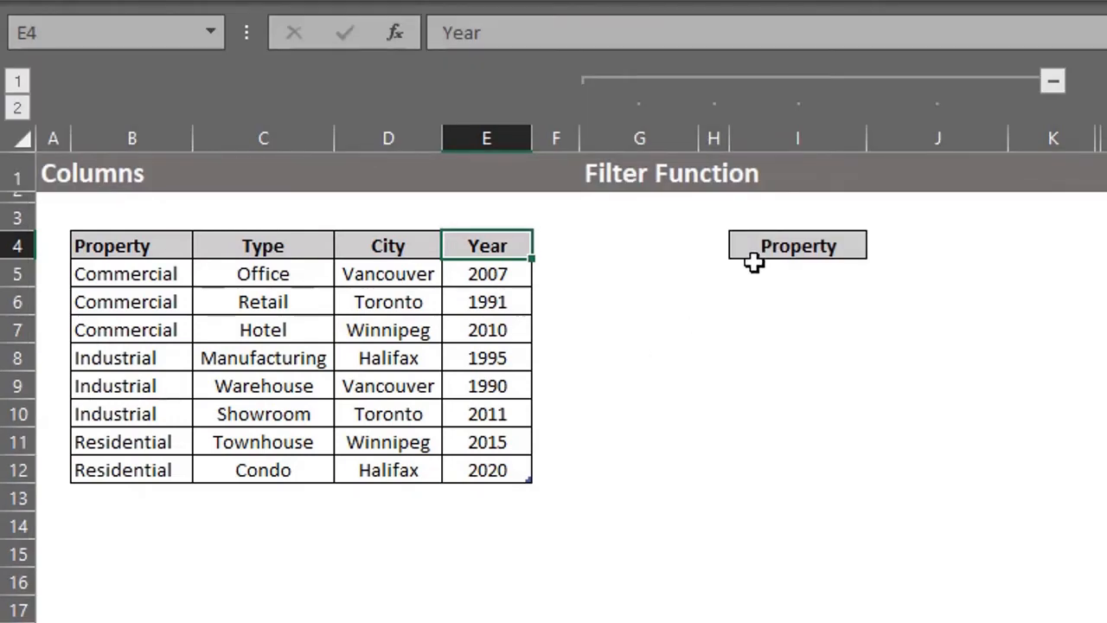
Pick City from the column-name dropdown in the Filter Function header cell I4.
{"action": "left_click", "coordinate": [795, 245]}
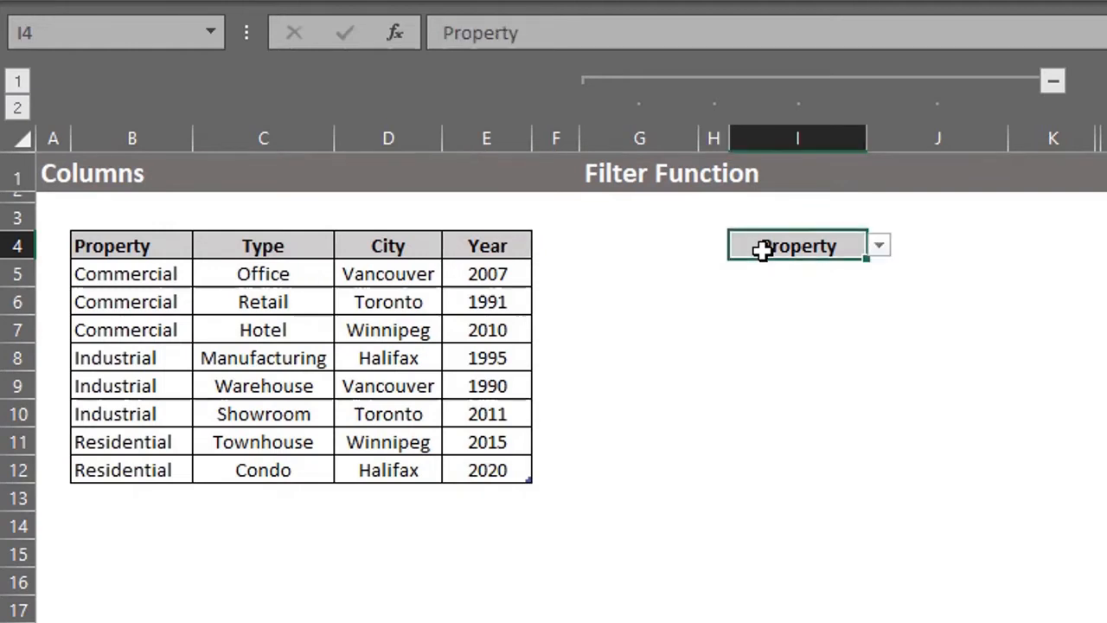
{"action": "mouse_move", "coordinate": [878, 246]}
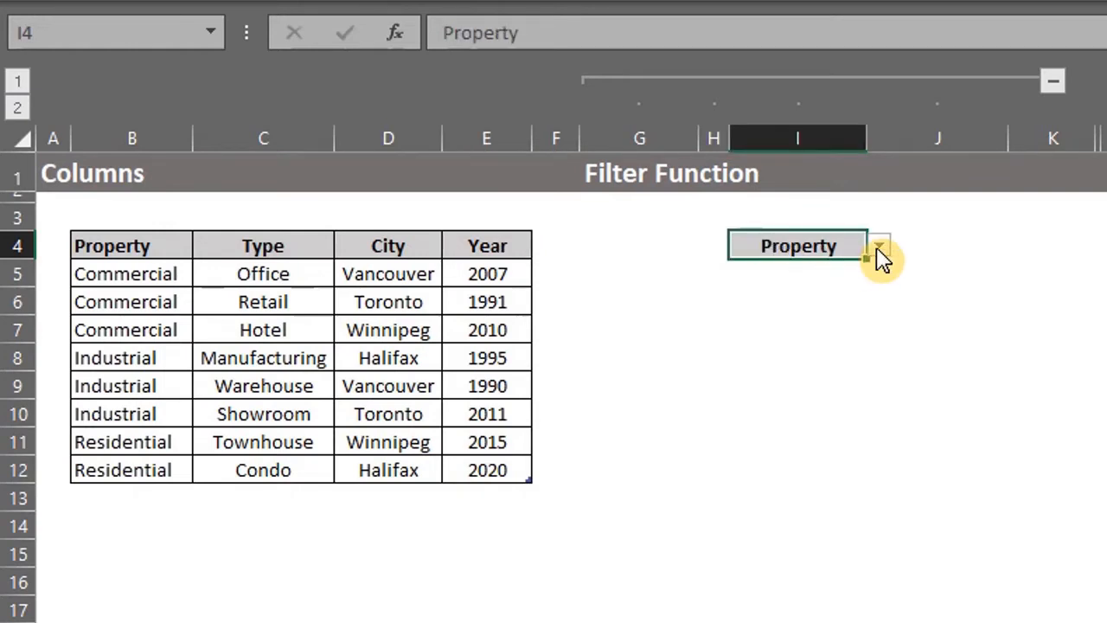
{"action": "left_click", "coordinate": [878, 245]}
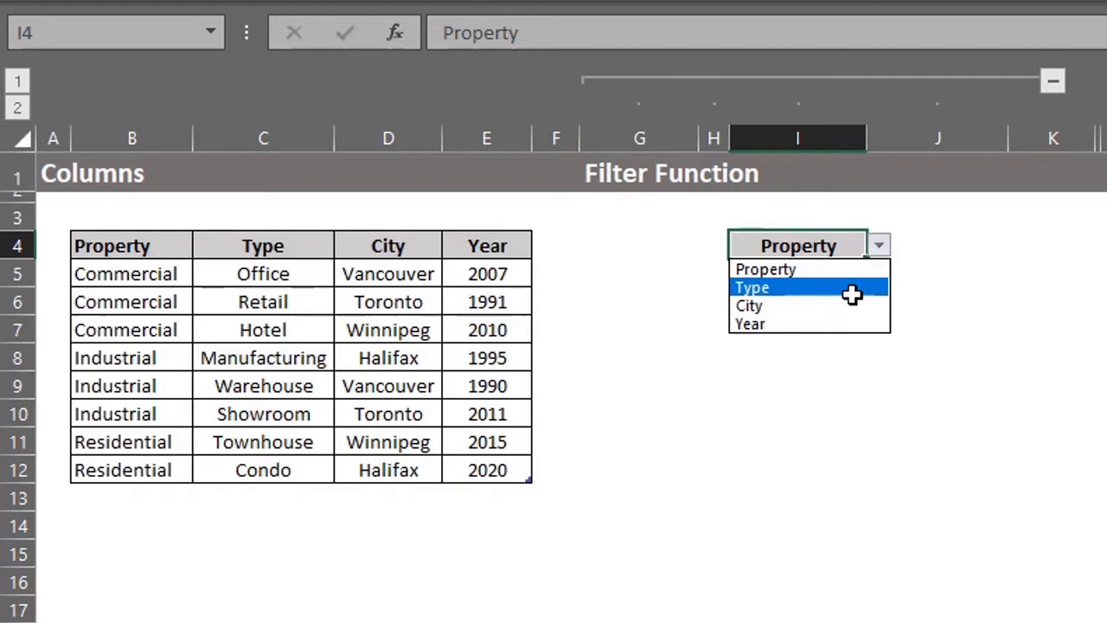
{"action": "left_click", "coordinate": [749, 305]}
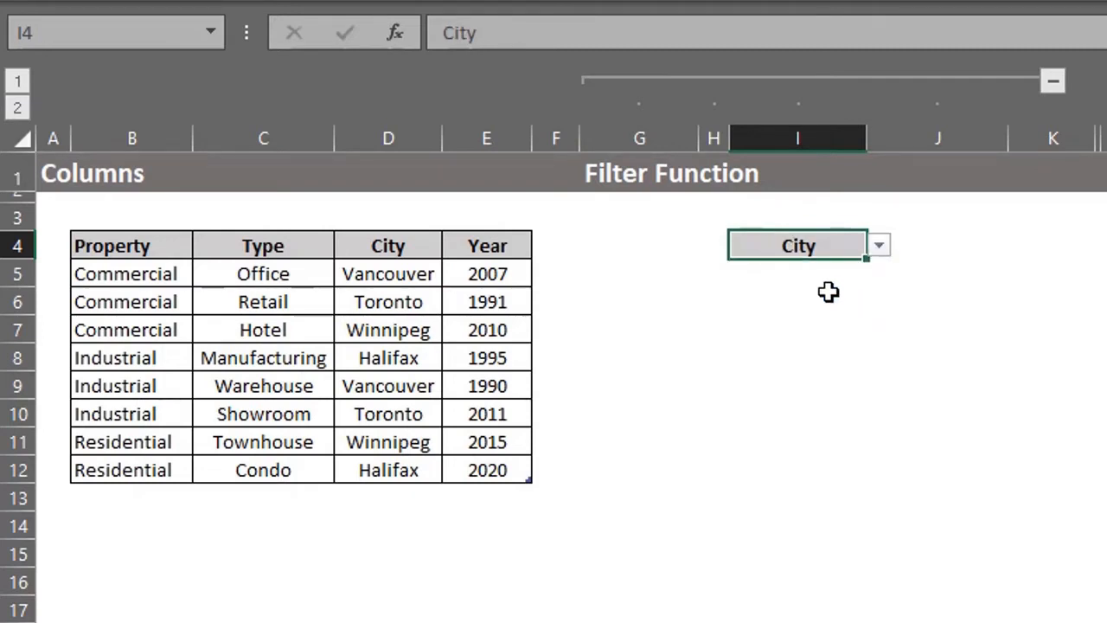
Note the FILTER syntax =FILTER(array,include,if_empty) as a reference.
{"action": "type", "text": "=F"}
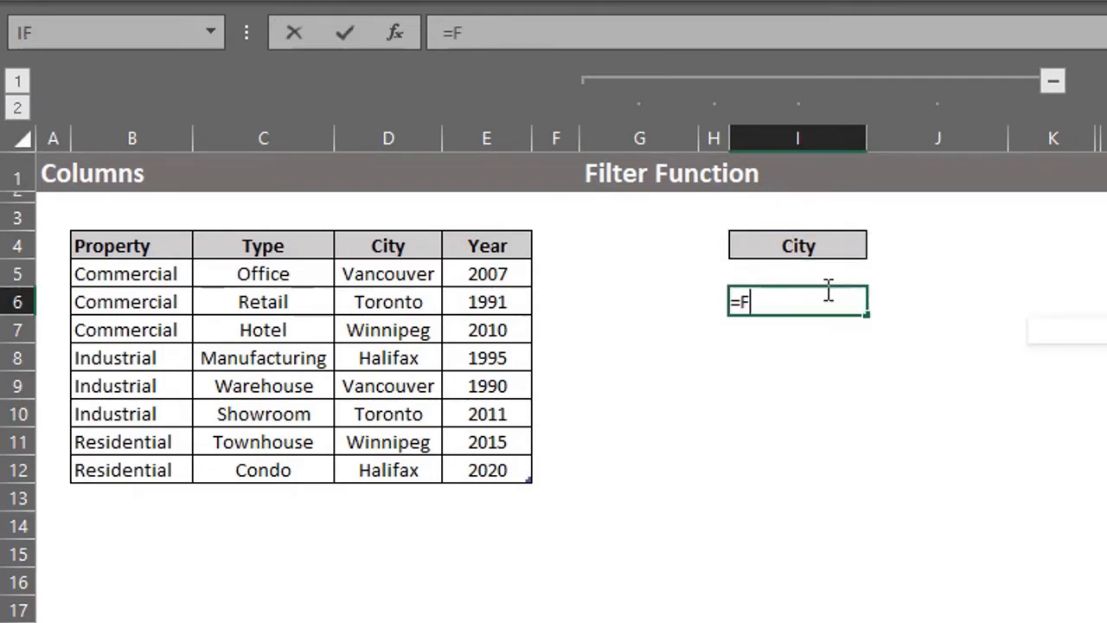
{"action": "type", "text": "ILTER("}
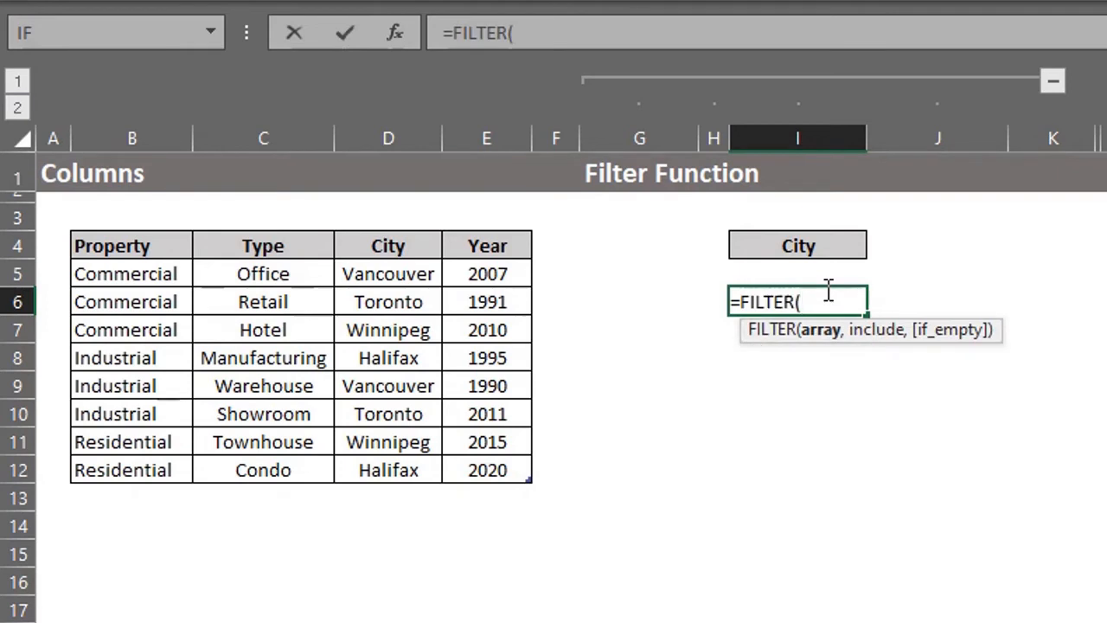
{"action": "type", "text": "array,include,if_empty)"}
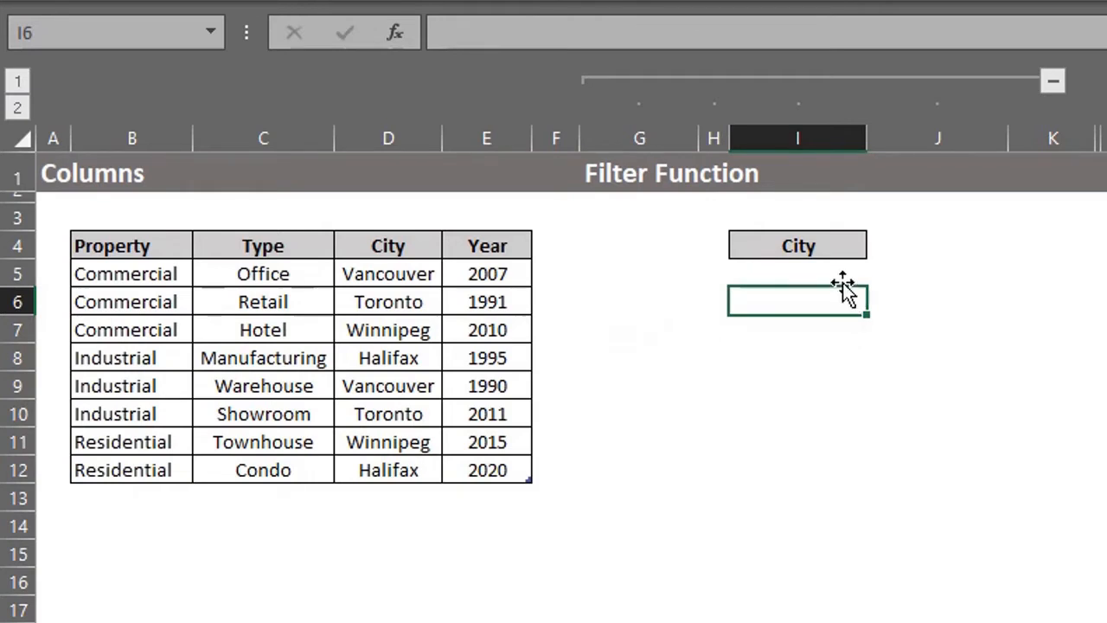
Enter =FILTER(data,data[#Headers]=I4) in I5 to spill the City column, Vancouver through Halifax.
{"action": "left_click", "coordinate": [796, 273]}
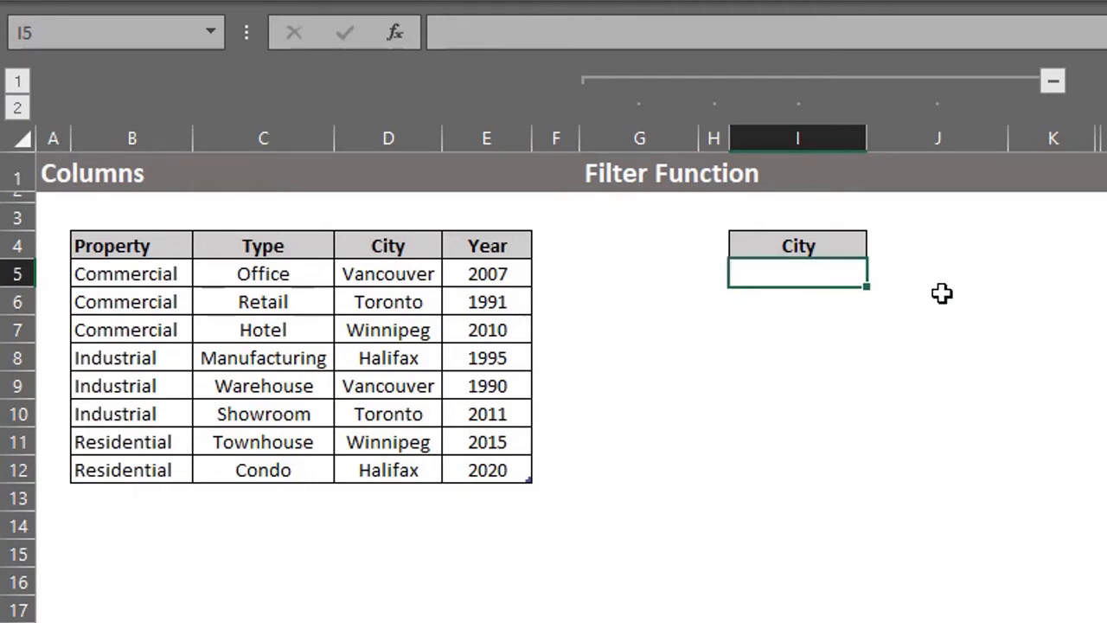
{"action": "type", "text": "=FILTER("}
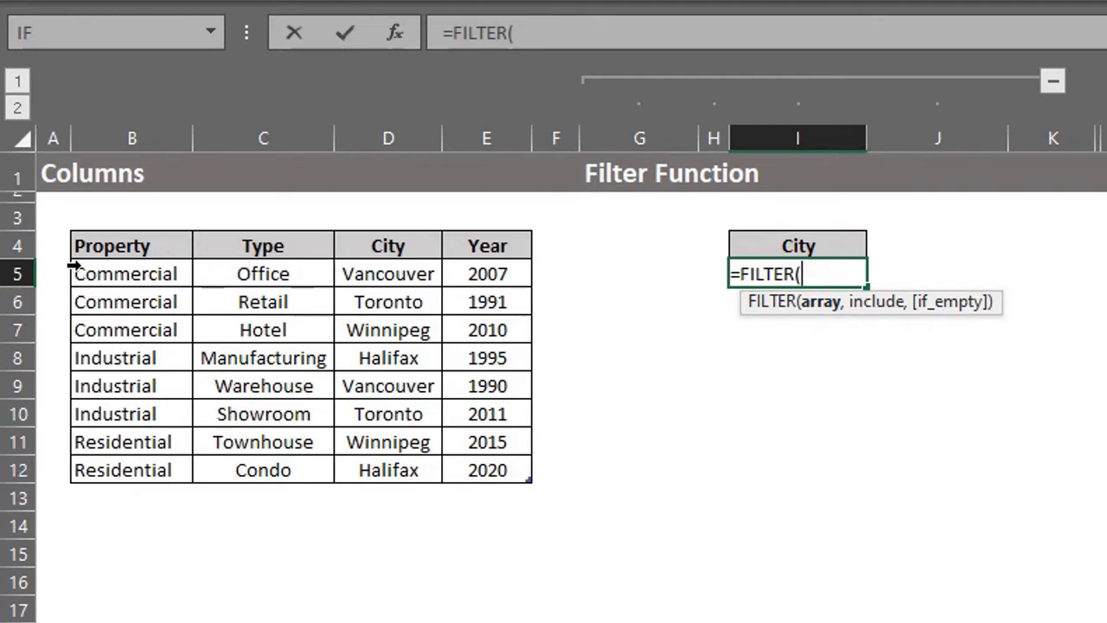
{"action": "mouse_move", "coordinate": [65, 228]}
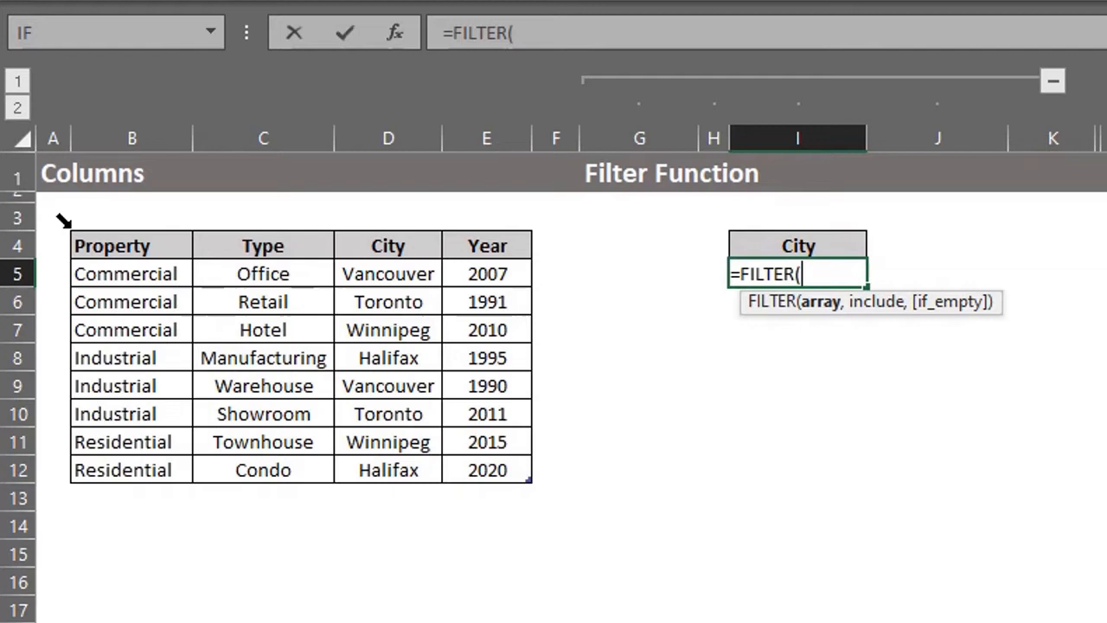
{"action": "type", "text": "data,"}
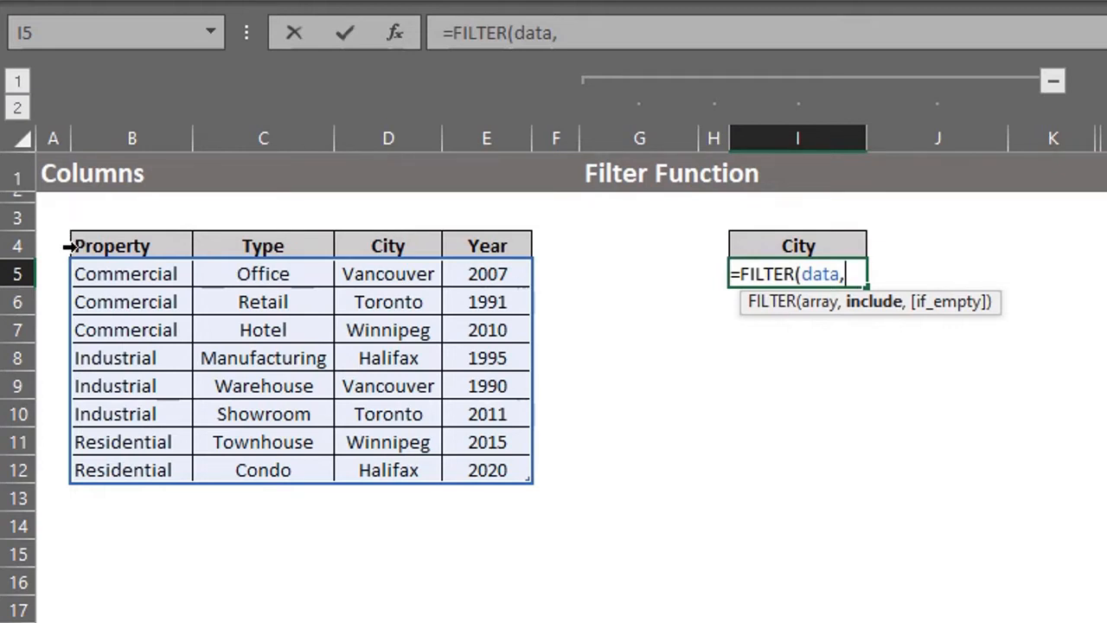
{"action": "left_click", "coordinate": [113, 245]}
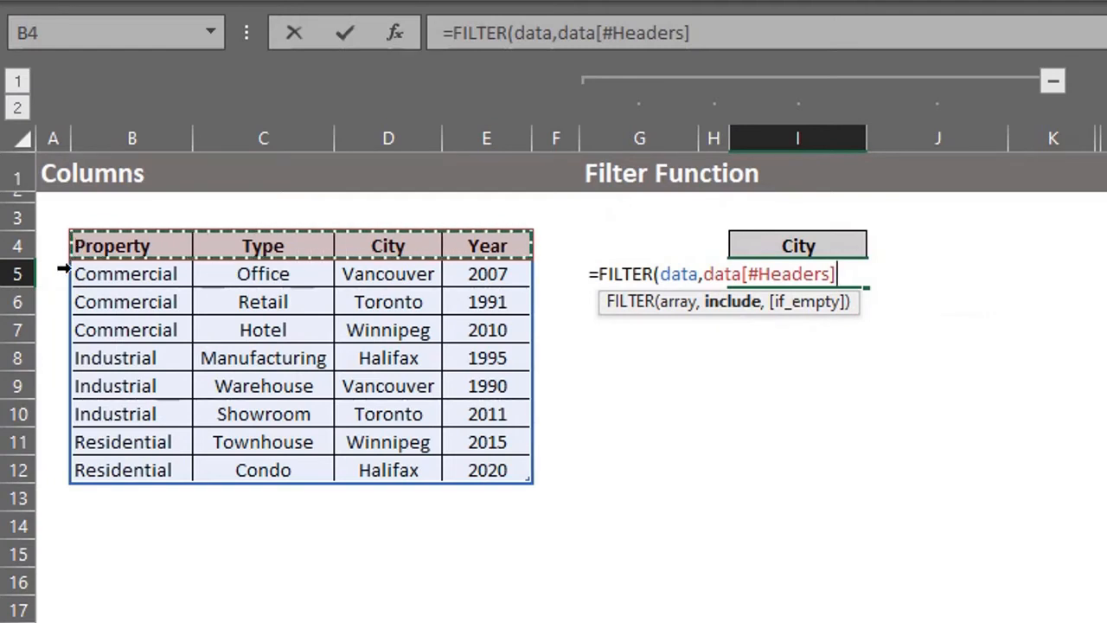
{"action": "type", "text": "="}
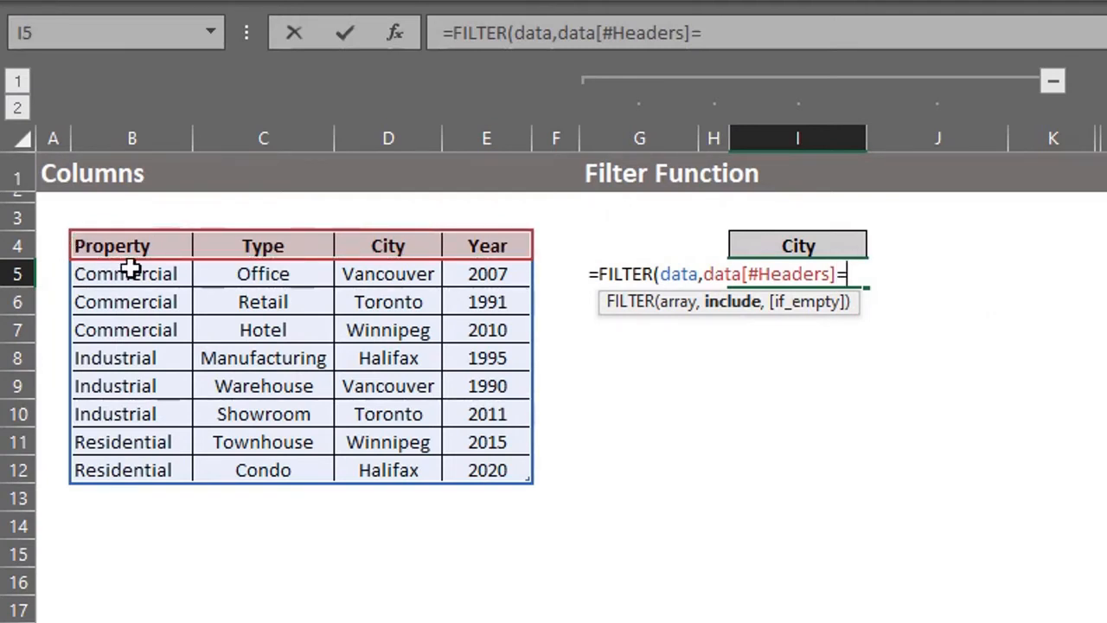
{"action": "left_click", "coordinate": [795, 246]}
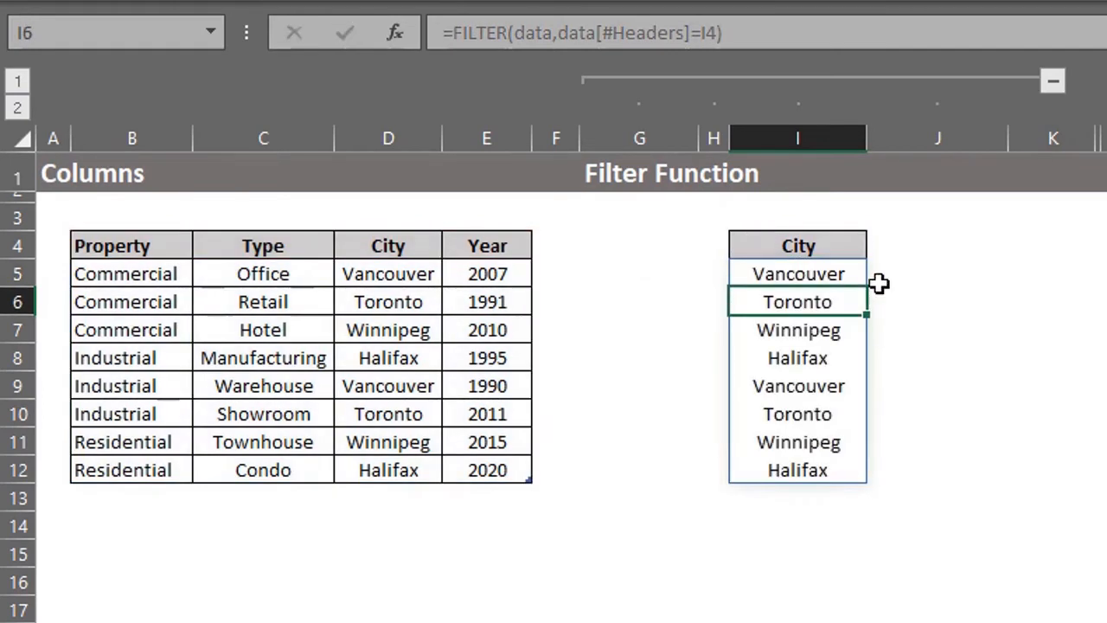
Switch the I4 header dropdown through Property to Type so the spilled list shows property types.
{"action": "left_click", "coordinate": [797, 246]}
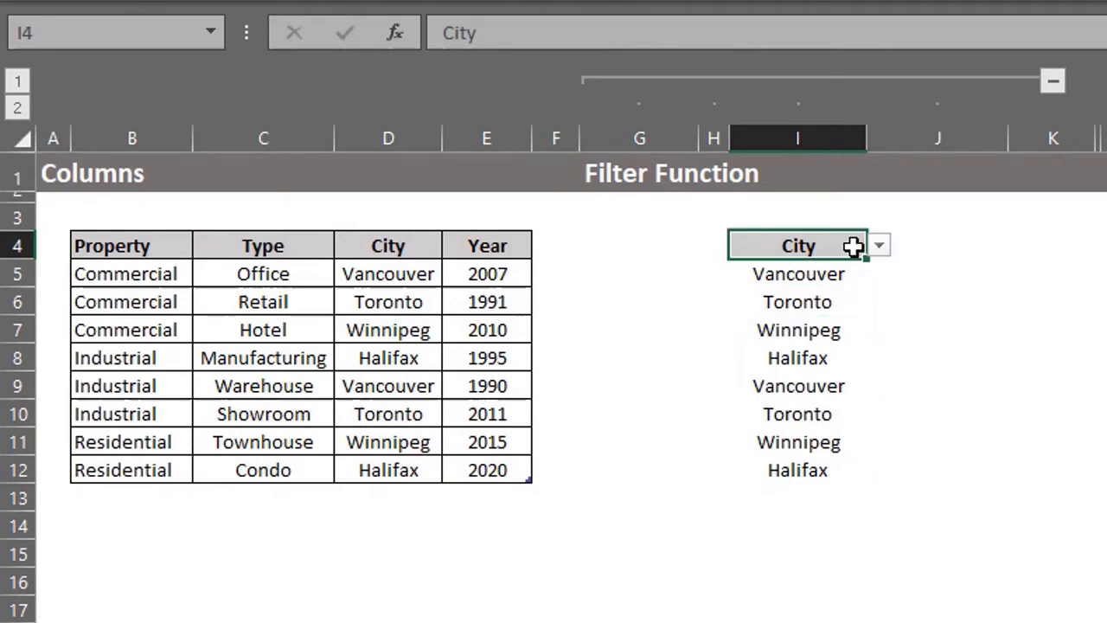
{"action": "left_click", "coordinate": [879, 246]}
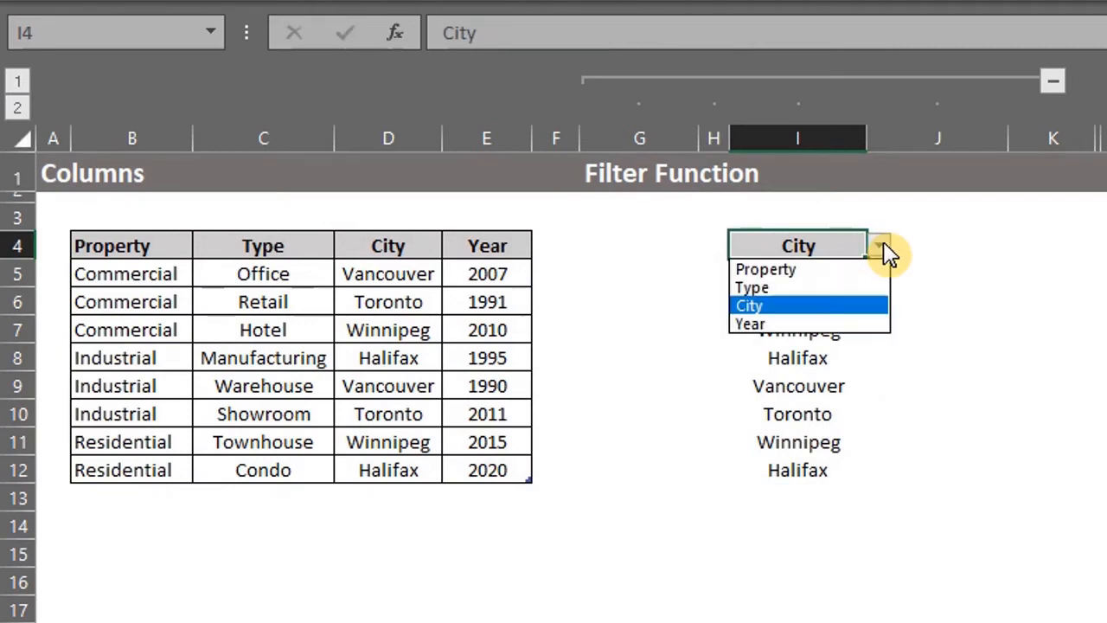
{"action": "left_click", "coordinate": [765, 269]}
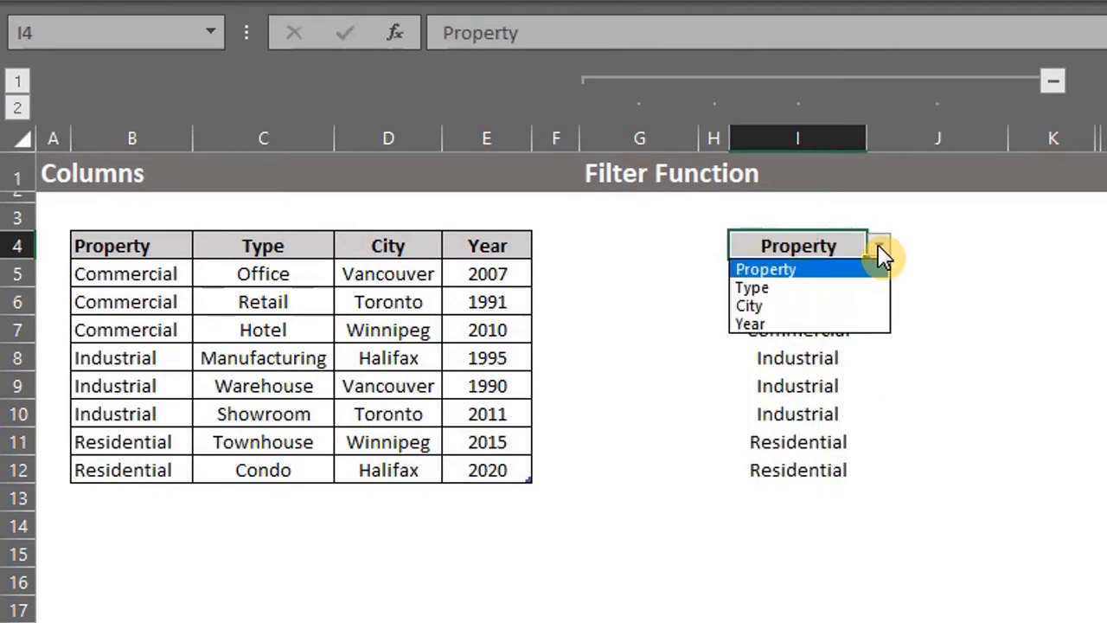
{"action": "left_click", "coordinate": [751, 287]}
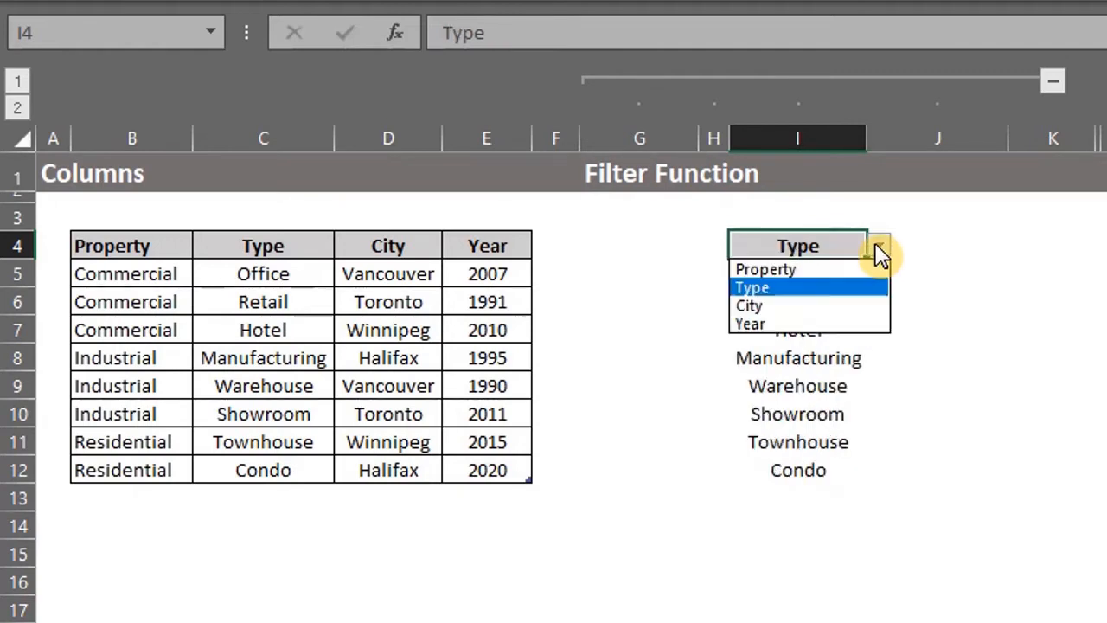
{"action": "left_click", "coordinate": [749, 304]}
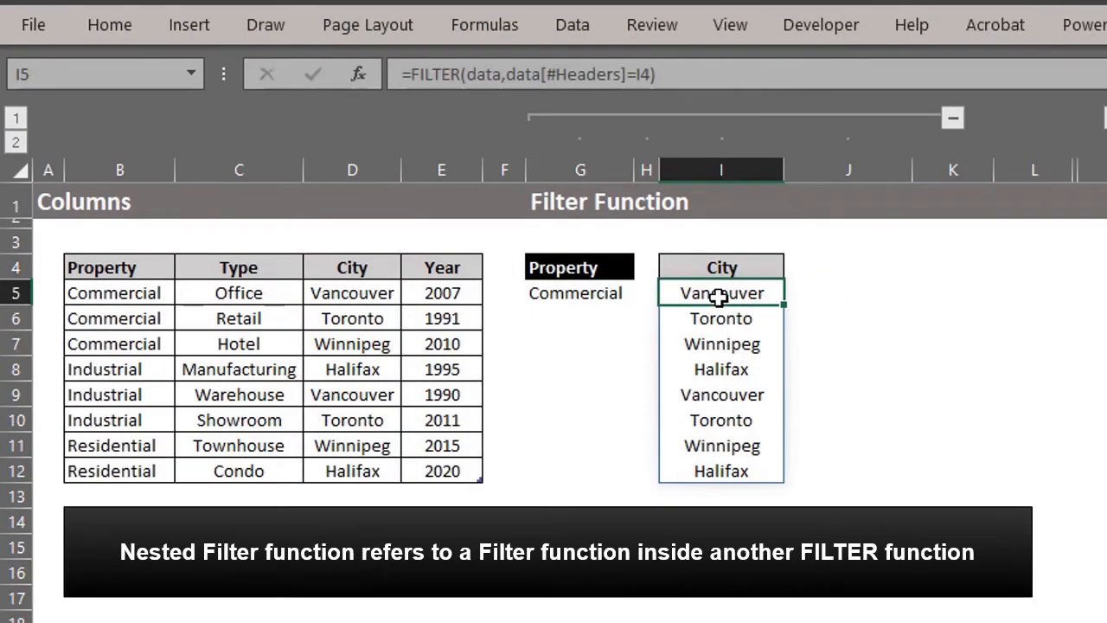
{"action": "mouse_move", "coordinate": [792, 281]}
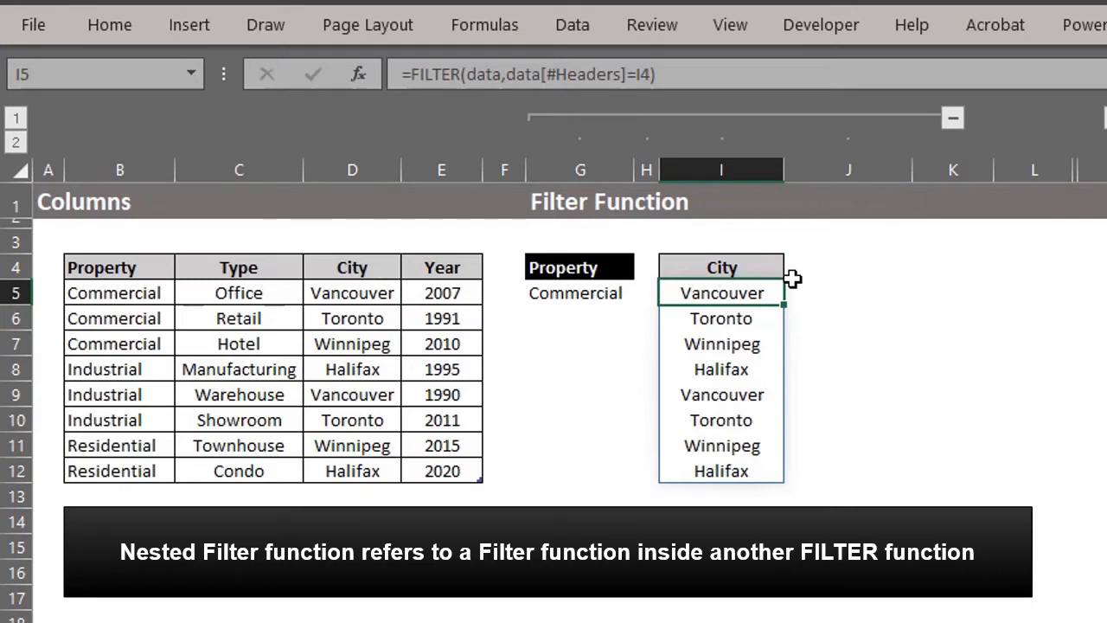
{"action": "mouse_move", "coordinate": [441, 169]}
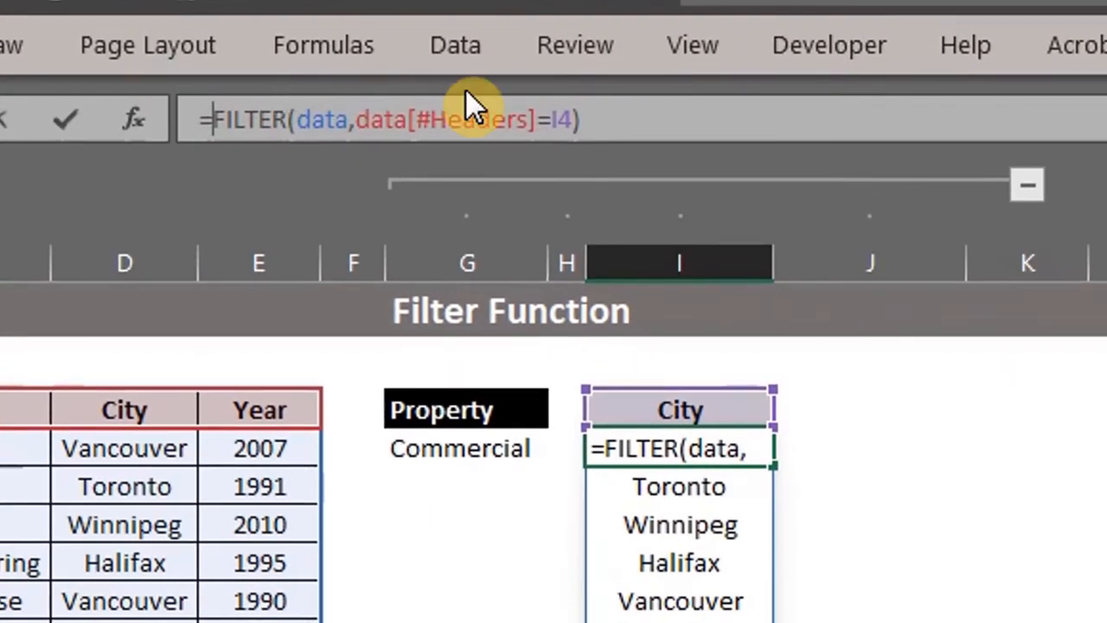
Nest a second FILTER in I5 limiting the returned column to the chosen Property type.
{"action": "type", "text": "FILTER("}
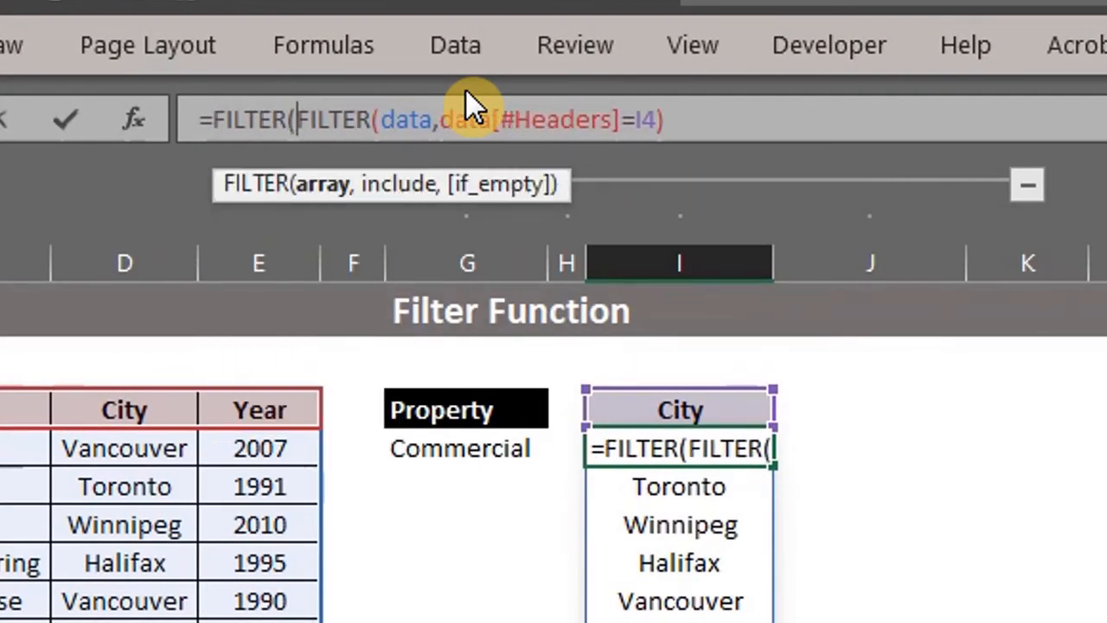
{"action": "mouse_move", "coordinate": [678, 124]}
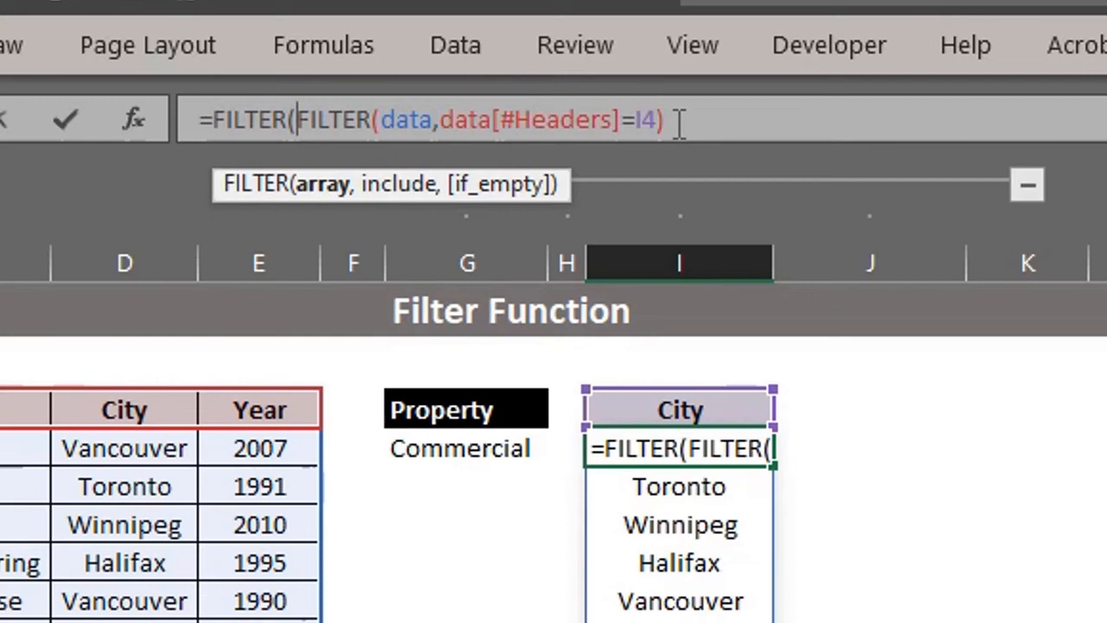
{"action": "type", "text": "),"}
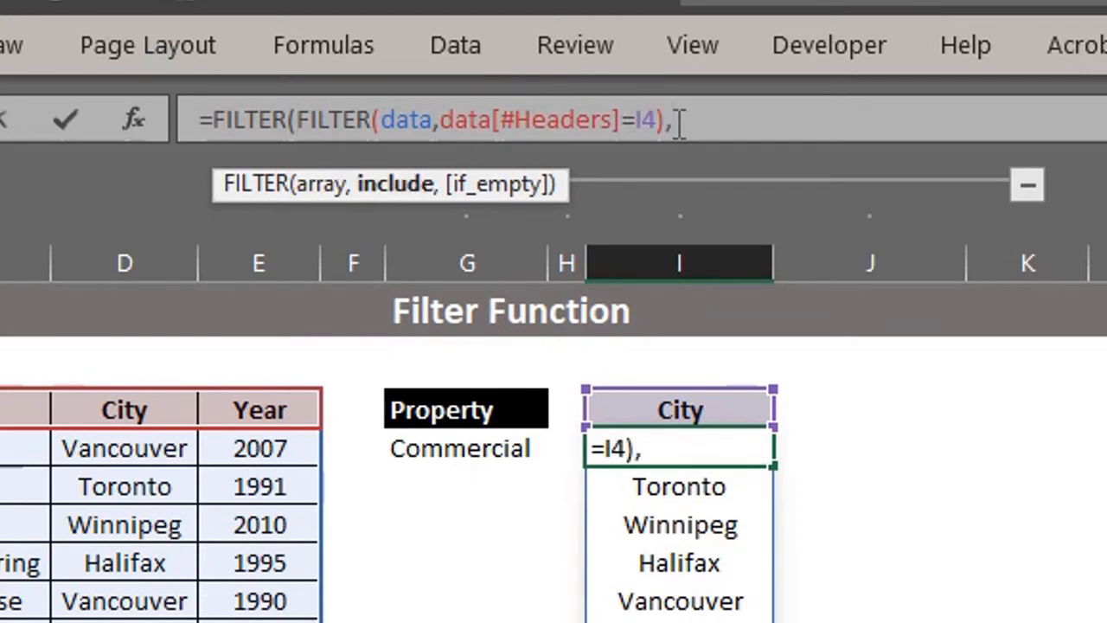
{"action": "mouse_move", "coordinate": [688, 229]}
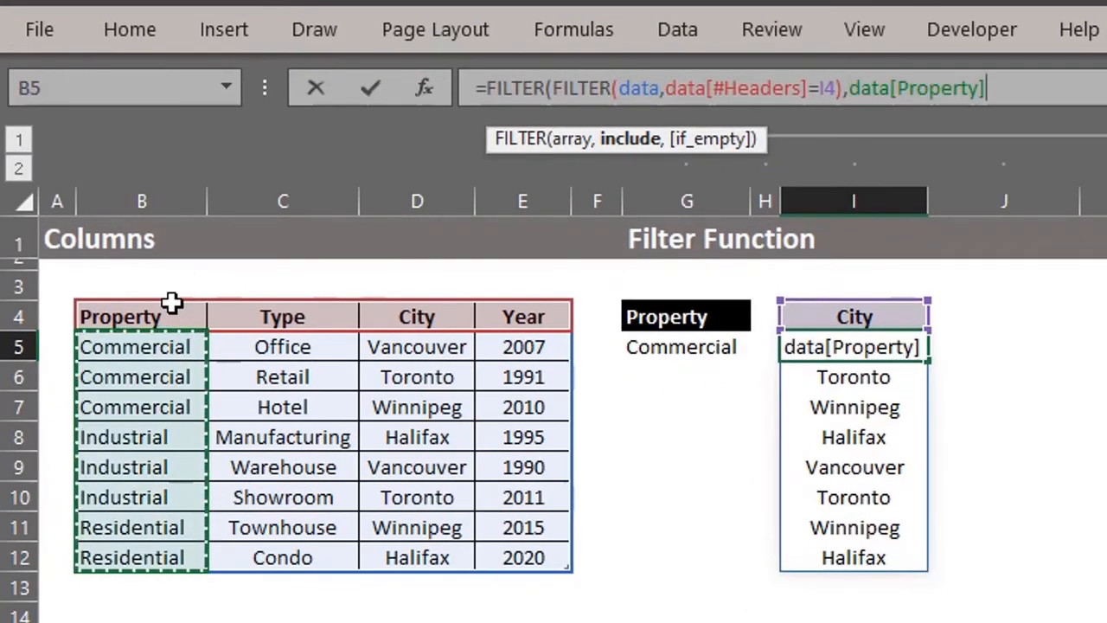
{"action": "type", "text": "=G5"}
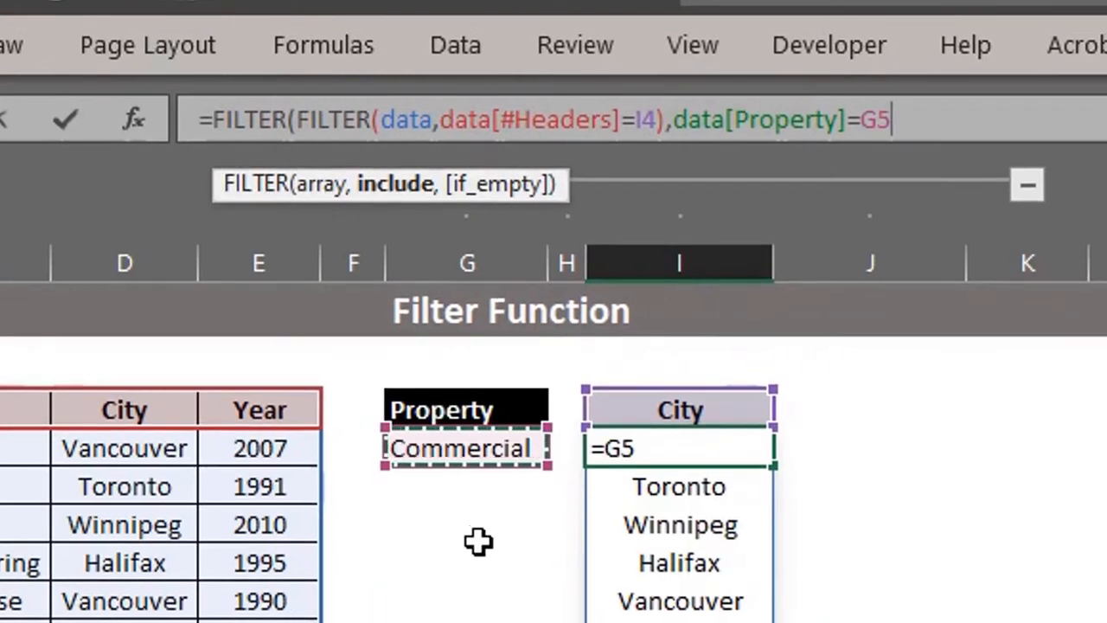
Test the dropdowns in G5 and I4, ending with Commercial cities Vancouver, Toronto and Winnipeg.
{"action": "left_click", "coordinate": [460, 448]}
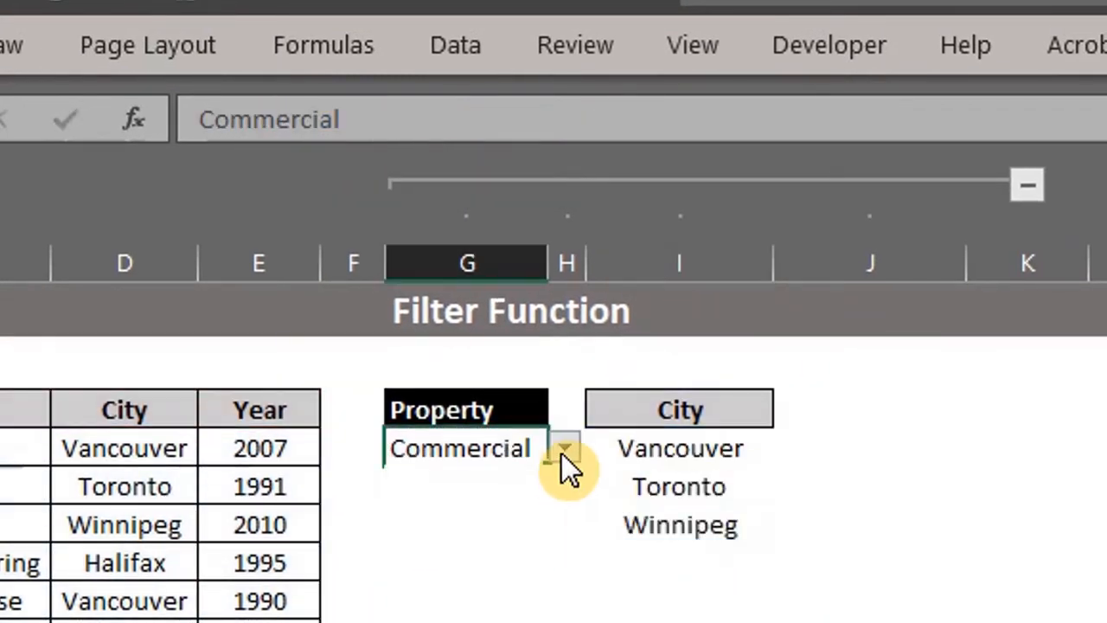
{"action": "left_click", "coordinate": [678, 408]}
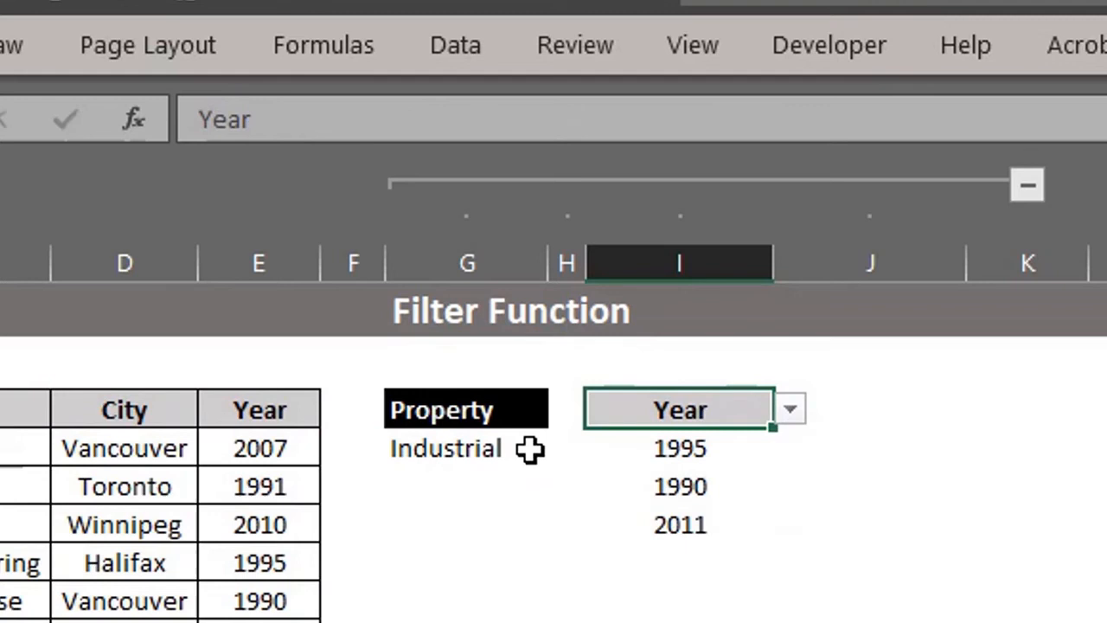
{"action": "left_click", "coordinate": [680, 408]}
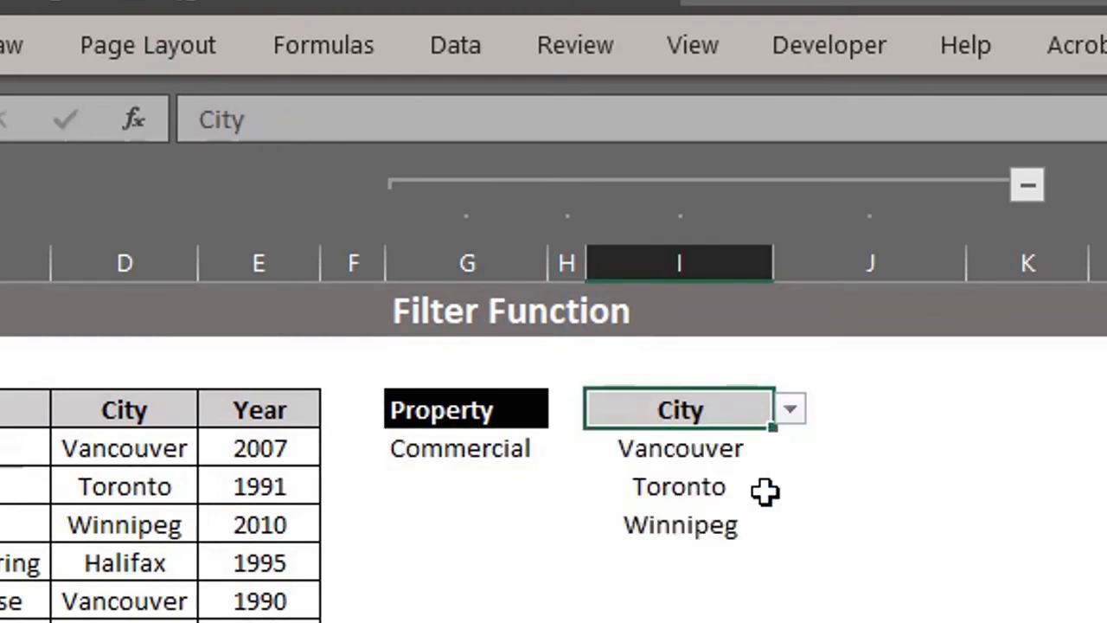
{"action": "mouse_move", "coordinate": [765, 492]}
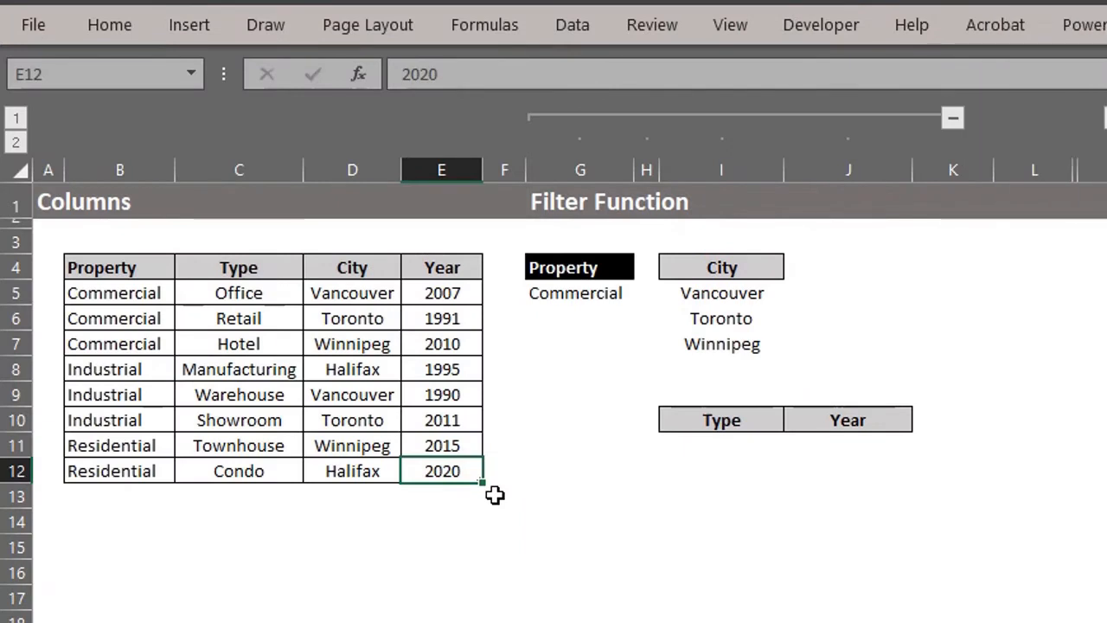
{"action": "mouse_move", "coordinate": [764, 404]}
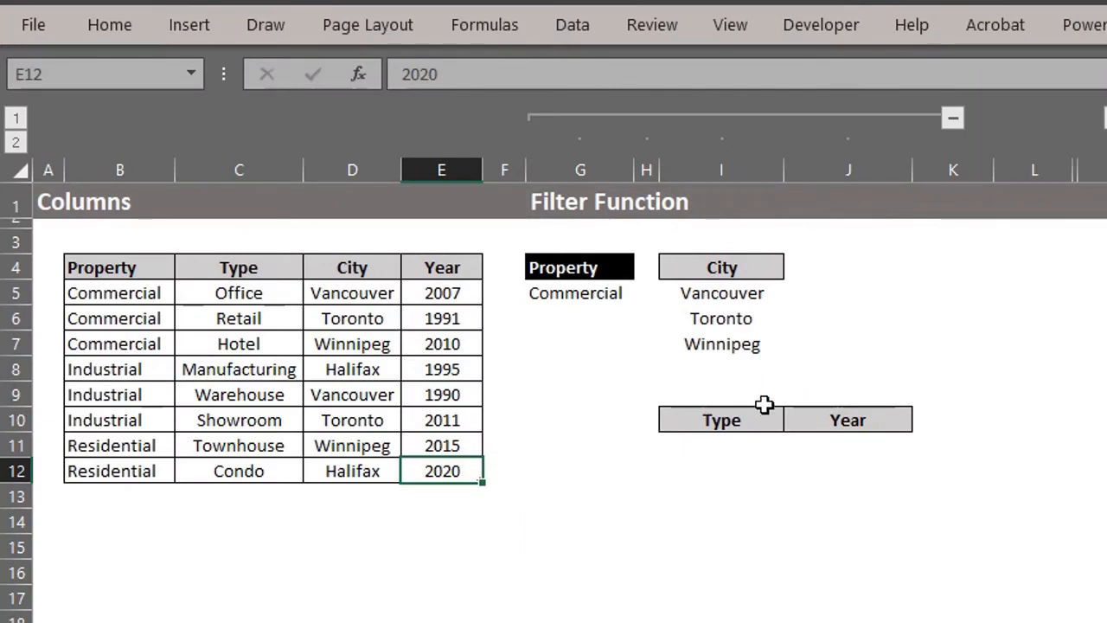
Start =FILTER(data, in I11 under the Type and Year headings, currently returning #N/A.
{"action": "left_click", "coordinate": [847, 421]}
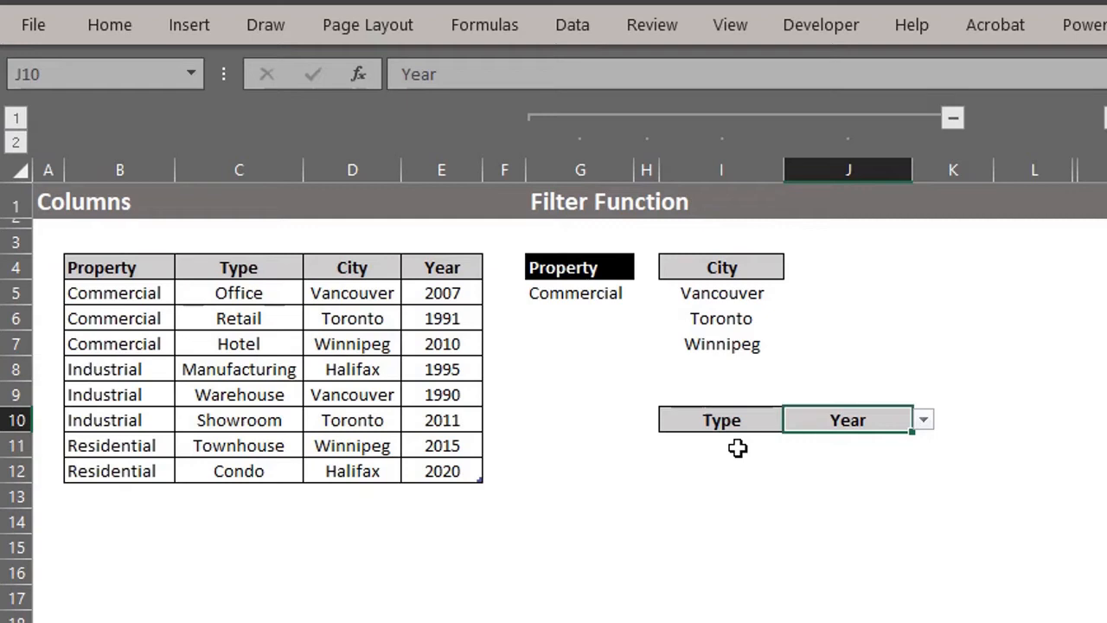
{"action": "type", "text": "=fil"}
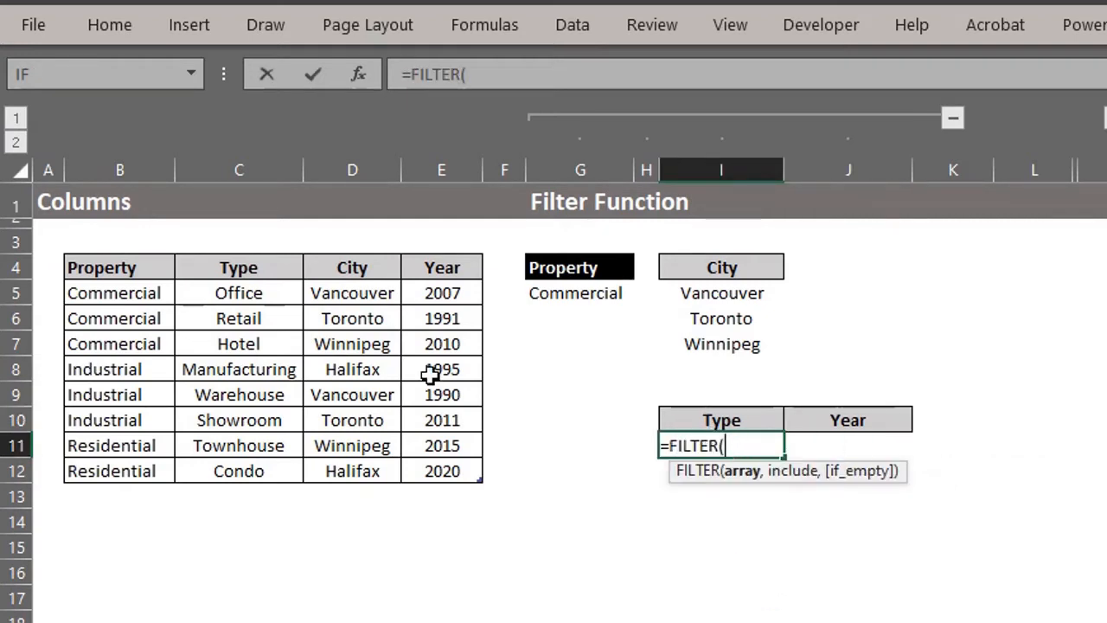
{"action": "type", "text": "data,"}
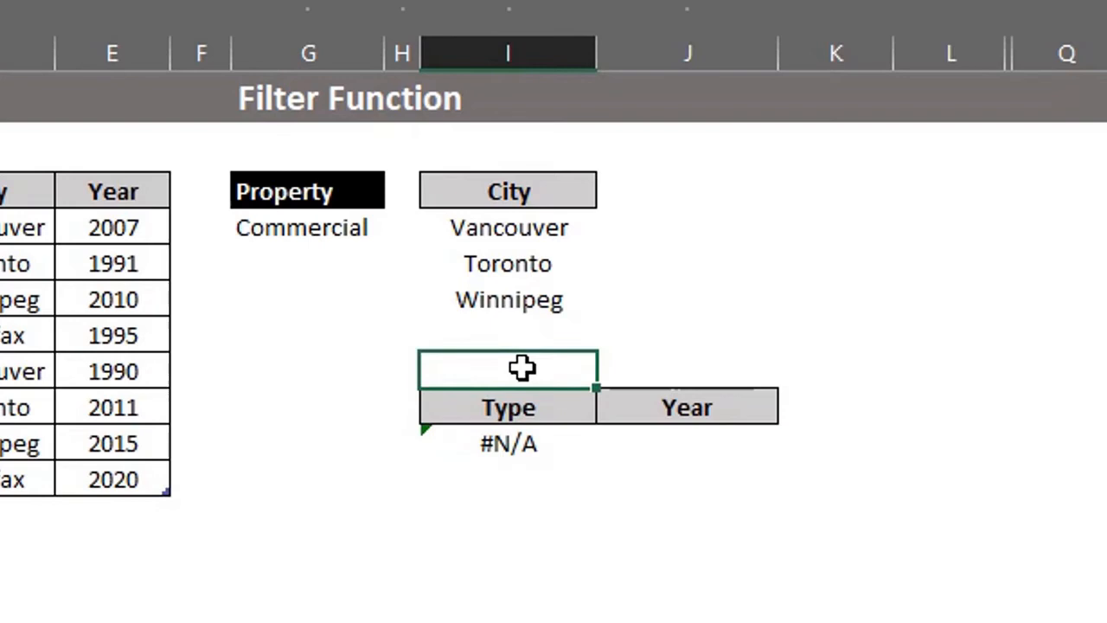
{"action": "mouse_move", "coordinate": [557, 408]}
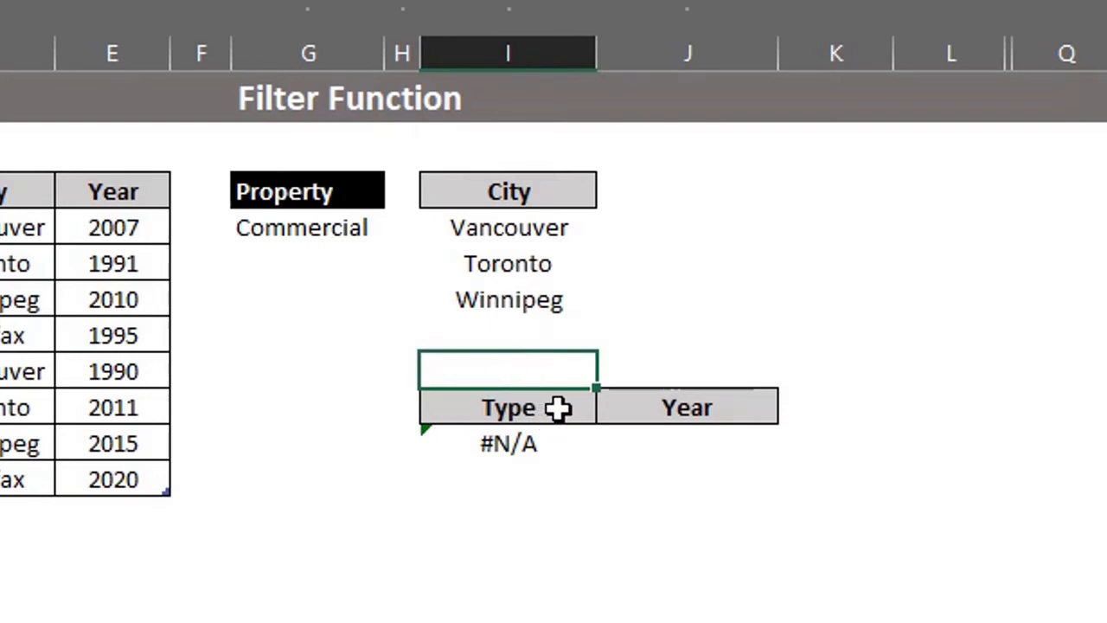
{"action": "mouse_move", "coordinate": [566, 441]}
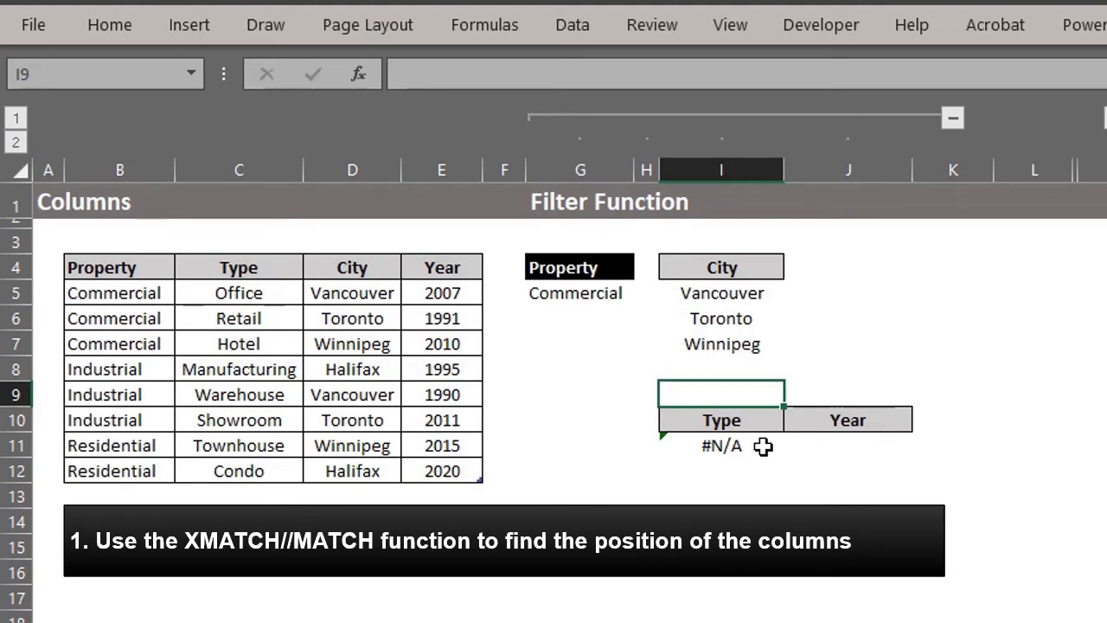
Enter =XMATCH(data[#Headers],I10:J10) in I9, spilling positions #N/A, 1, #N/A, 2.
{"action": "type", "text": "="}
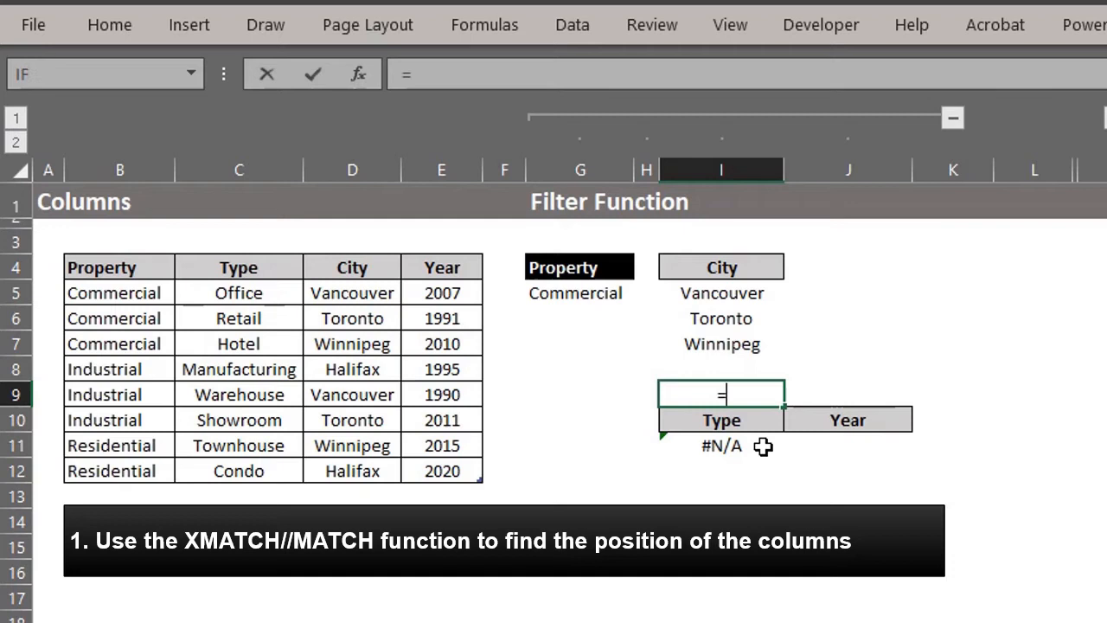
{"action": "type", "text": "xm"}
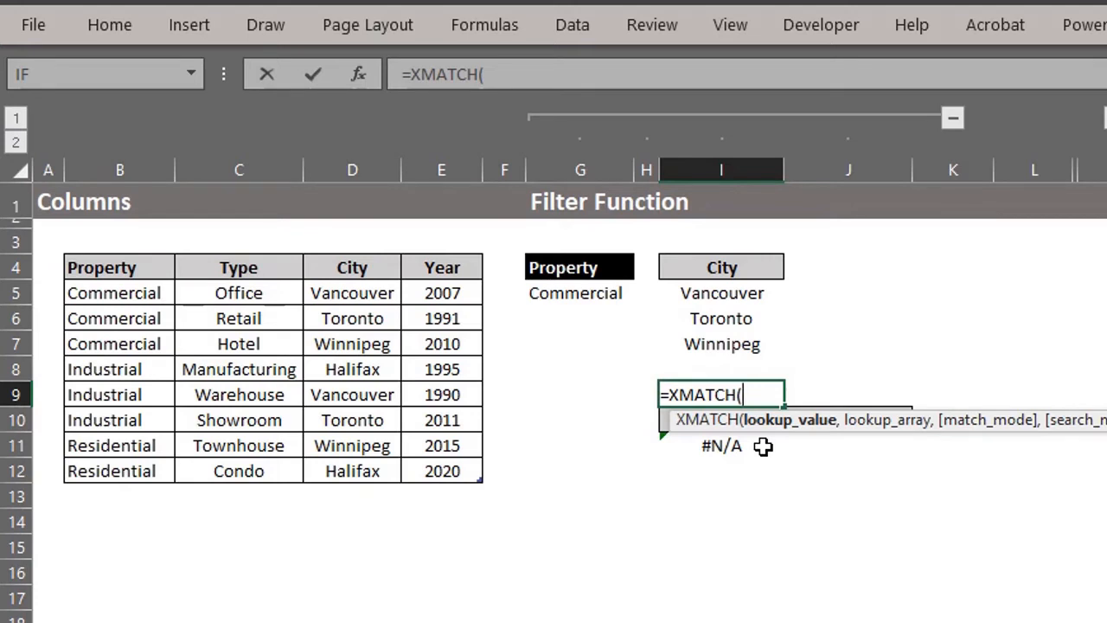
{"action": "mouse_move", "coordinate": [128, 308]}
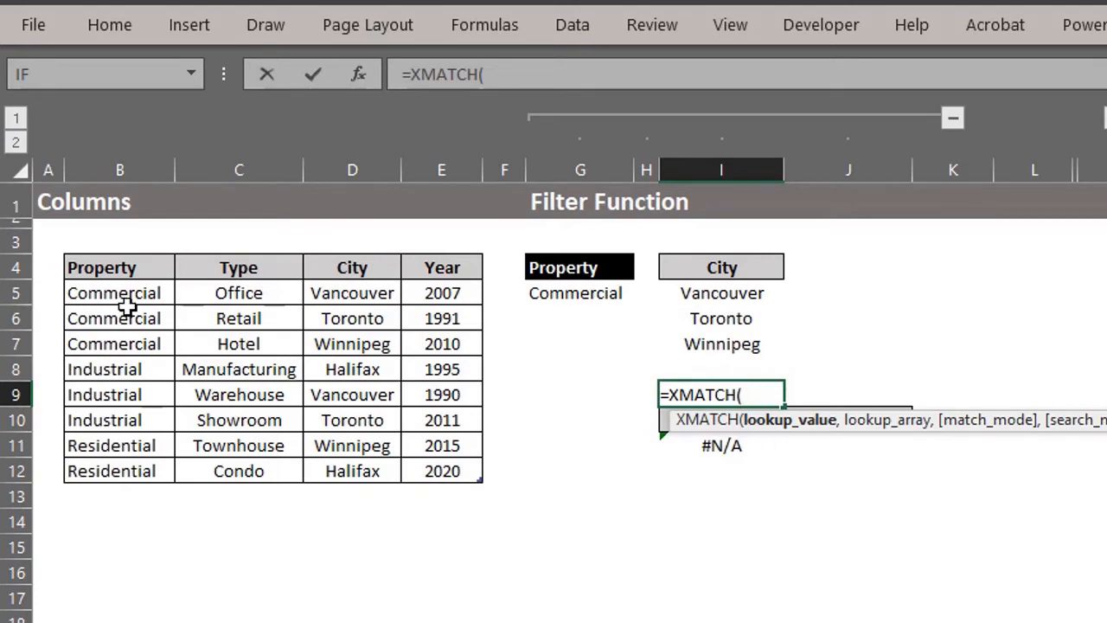
{"action": "left_click", "coordinate": [101, 266]}
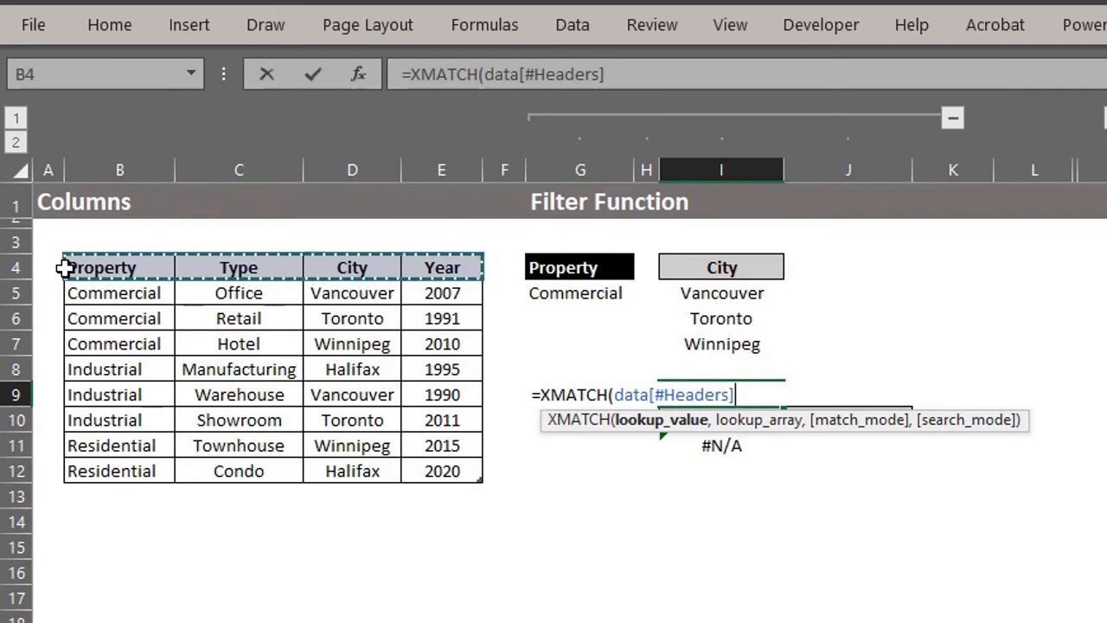
{"action": "type", "text": ","}
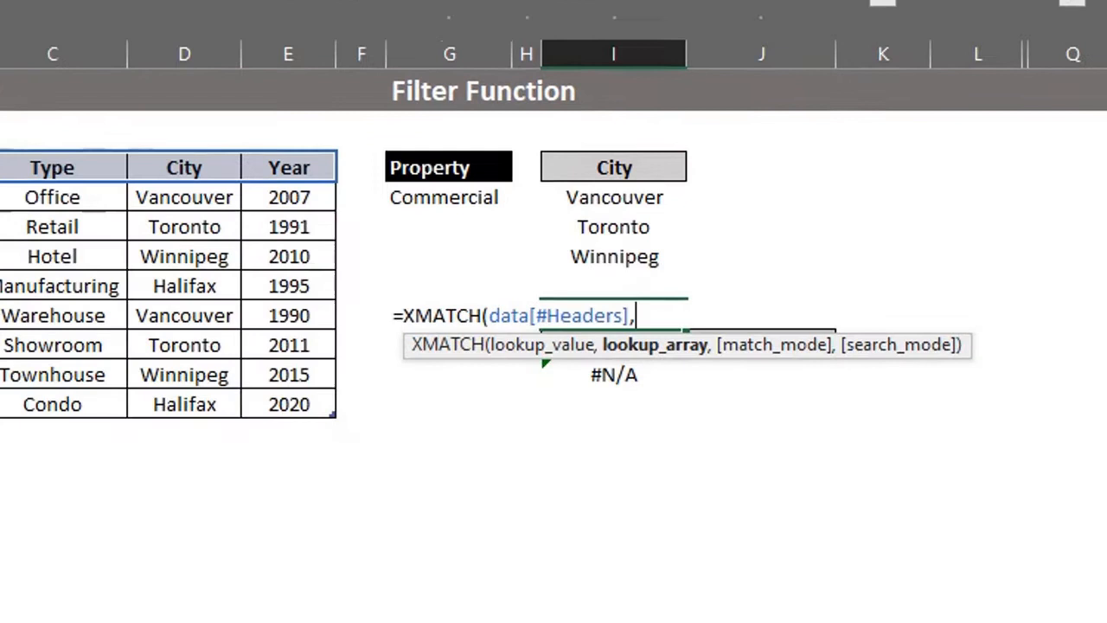
{"action": "type", "text": "I10"}
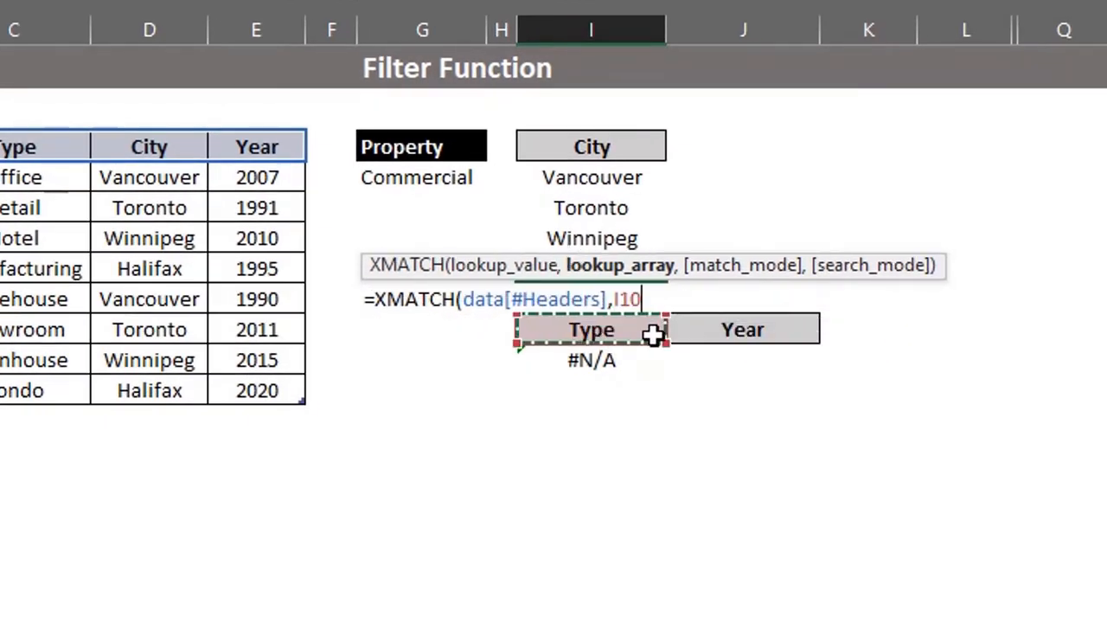
{"action": "left_click_drag", "start_coordinate": [591, 329], "coordinate": [742, 329]}
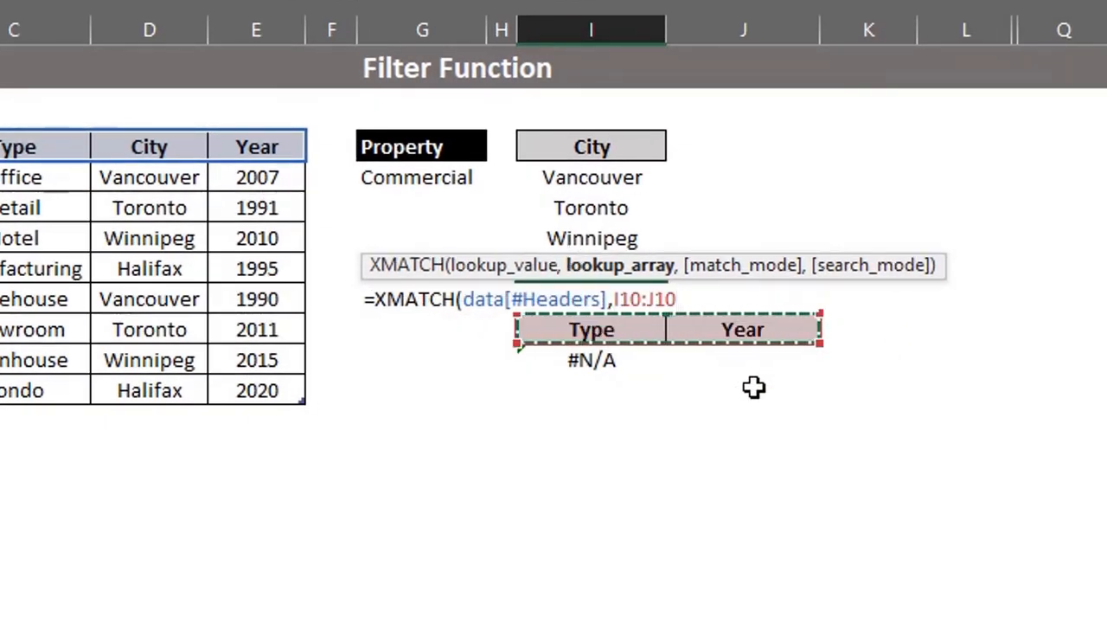
{"action": "type", "text": ")"}
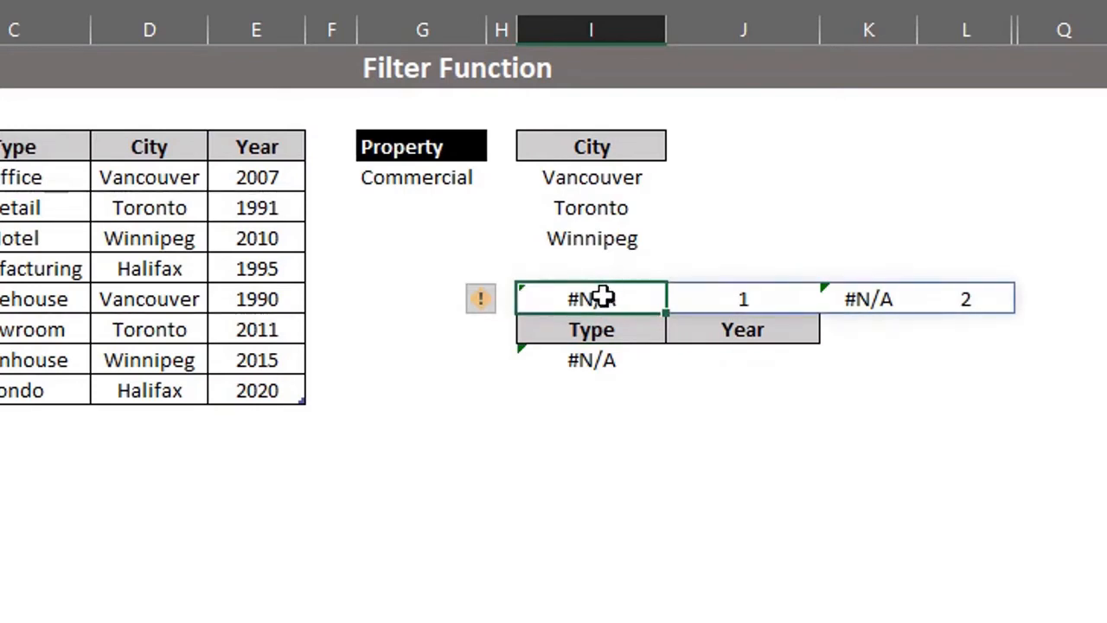
{"action": "mouse_move", "coordinate": [574, 453]}
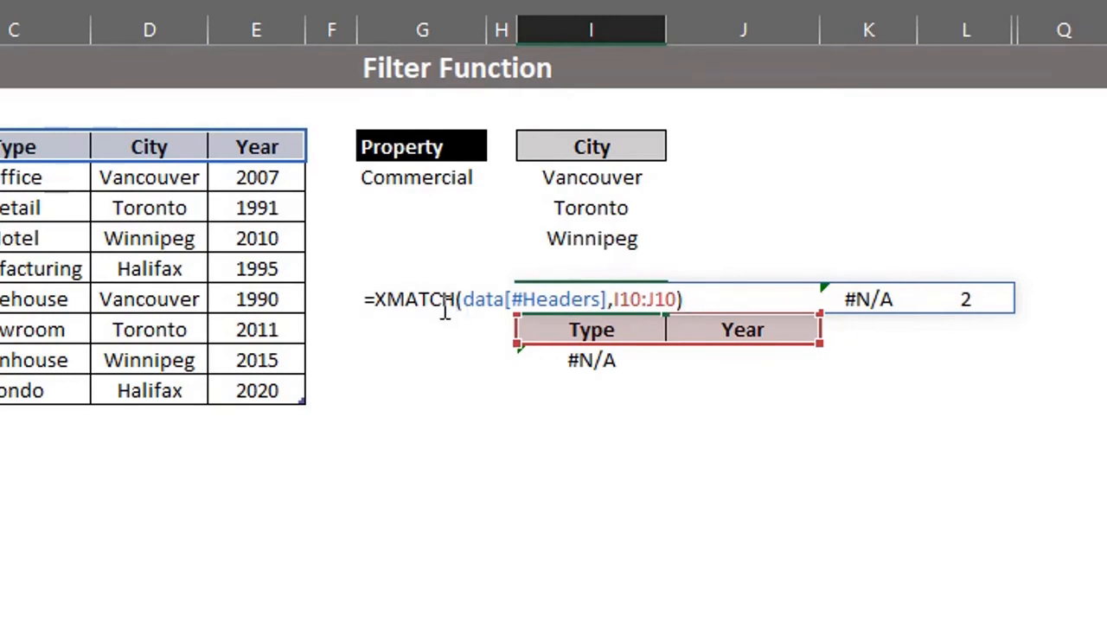
{"action": "mouse_move", "coordinate": [373, 297]}
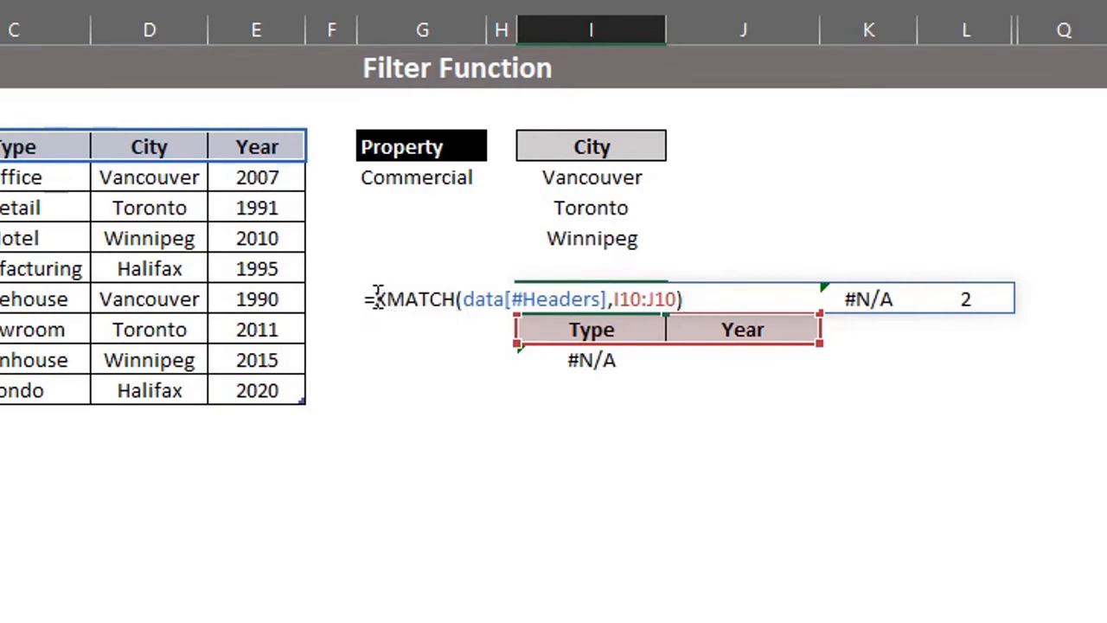
Wrap the XMATCH in ISNUMBER( ) so I9 returns TRUE/FALSE for the Type and Year columns.
{"action": "type", "text": "is"}
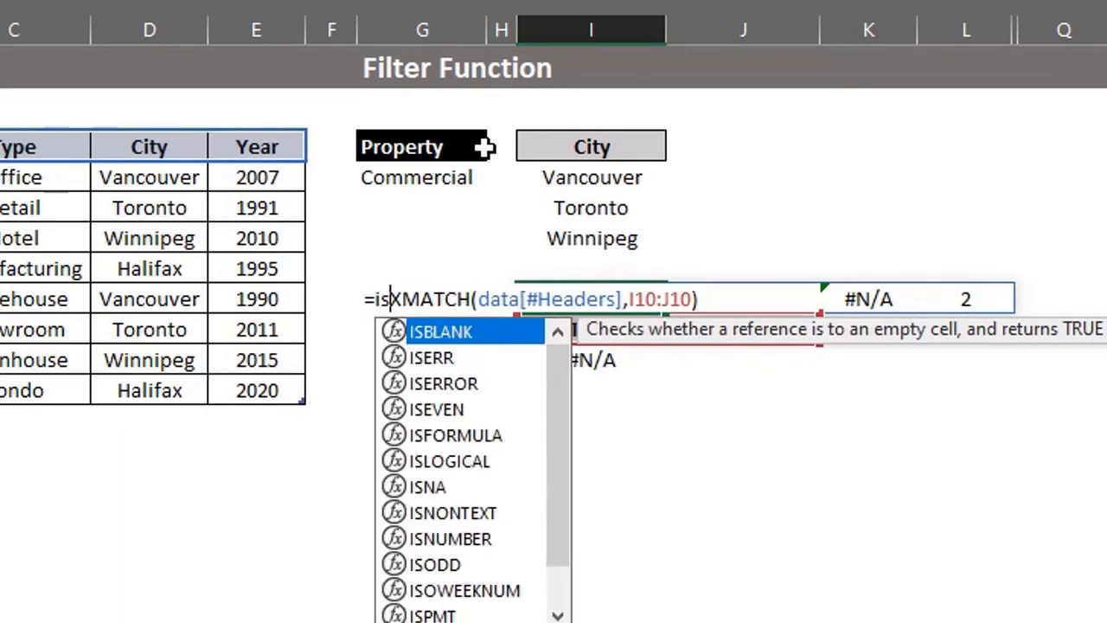
{"action": "type", "text": "n"}
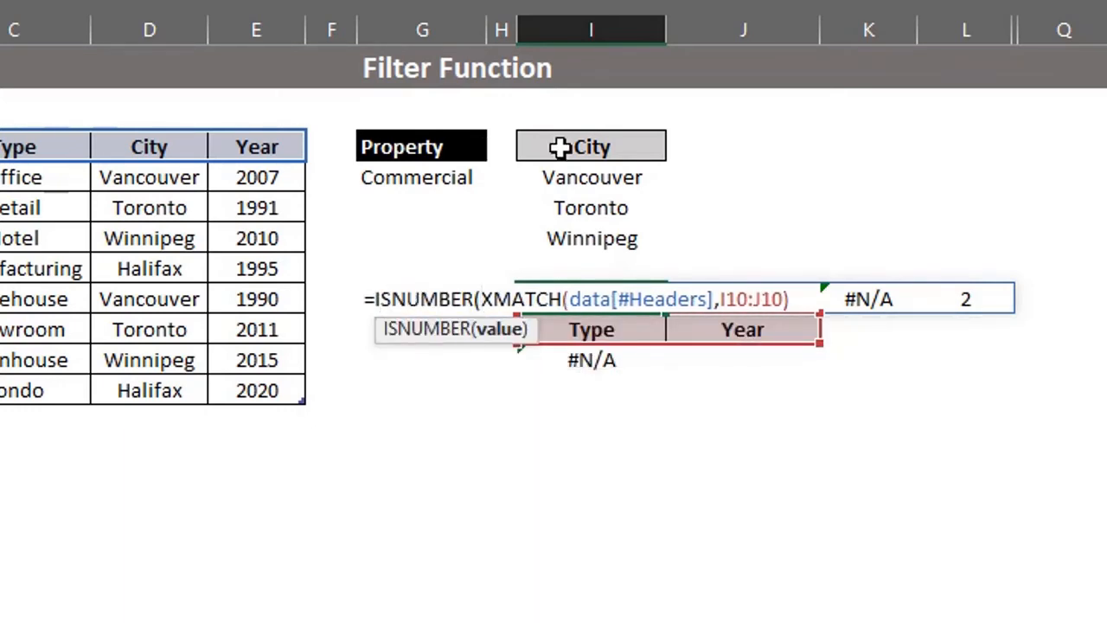
{"action": "mouse_move", "coordinate": [799, 297]}
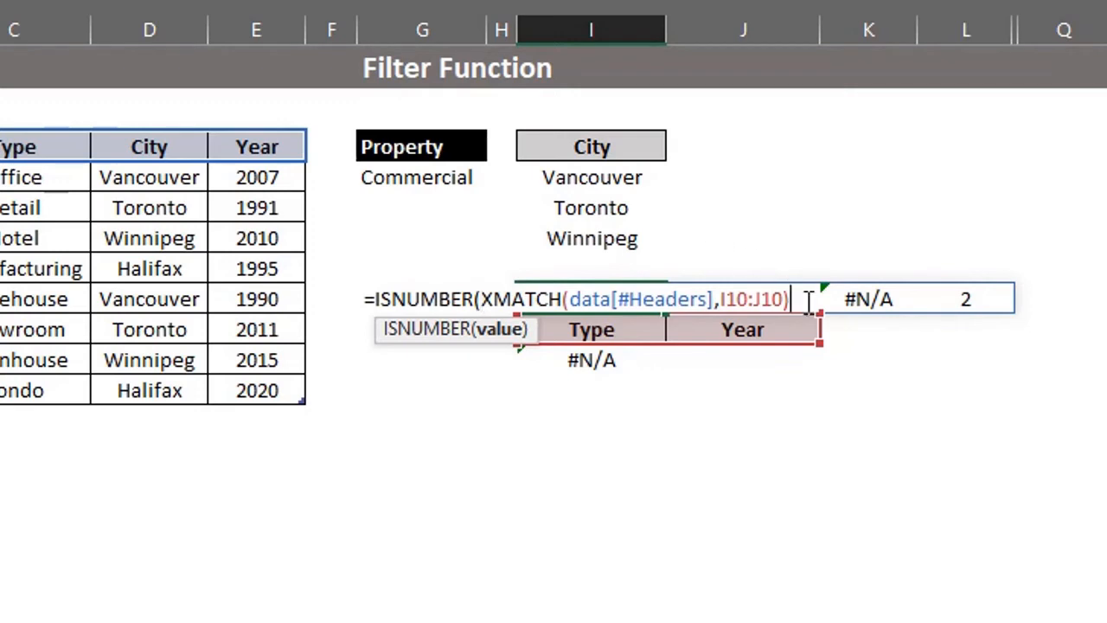
{"action": "key", "text": "Return"}
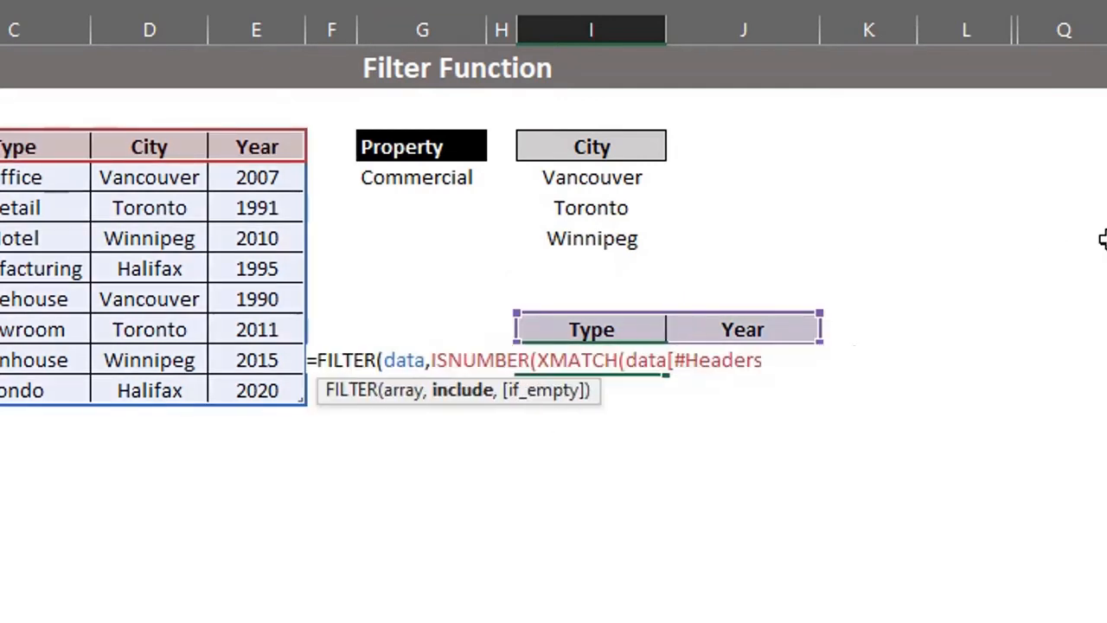
Finish the FILTER with ,I10:J10)))) to spill two columns, then switch the first results header to Property.
{"action": "type", "text": ",I10:J10)))"}
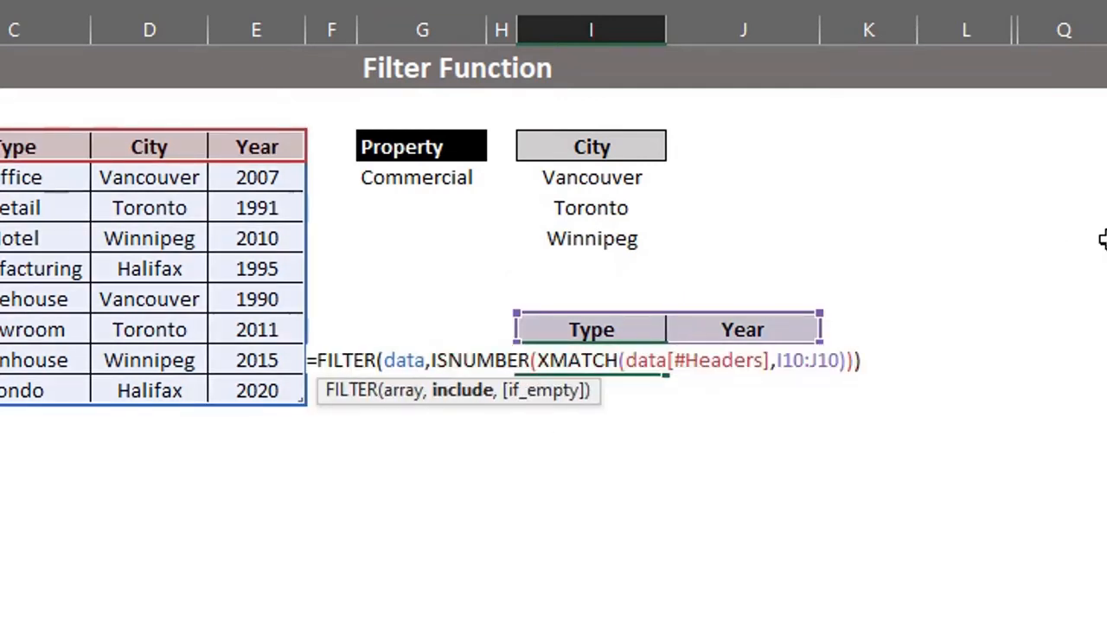
{"action": "key", "text": "Return"}
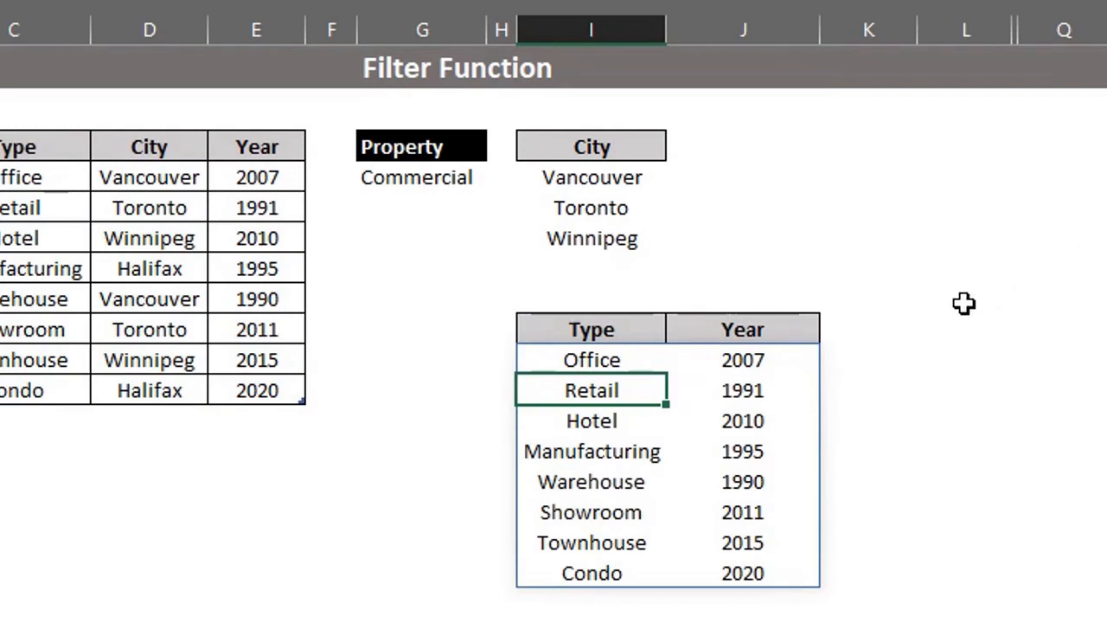
{"action": "mouse_move", "coordinate": [706, 361]}
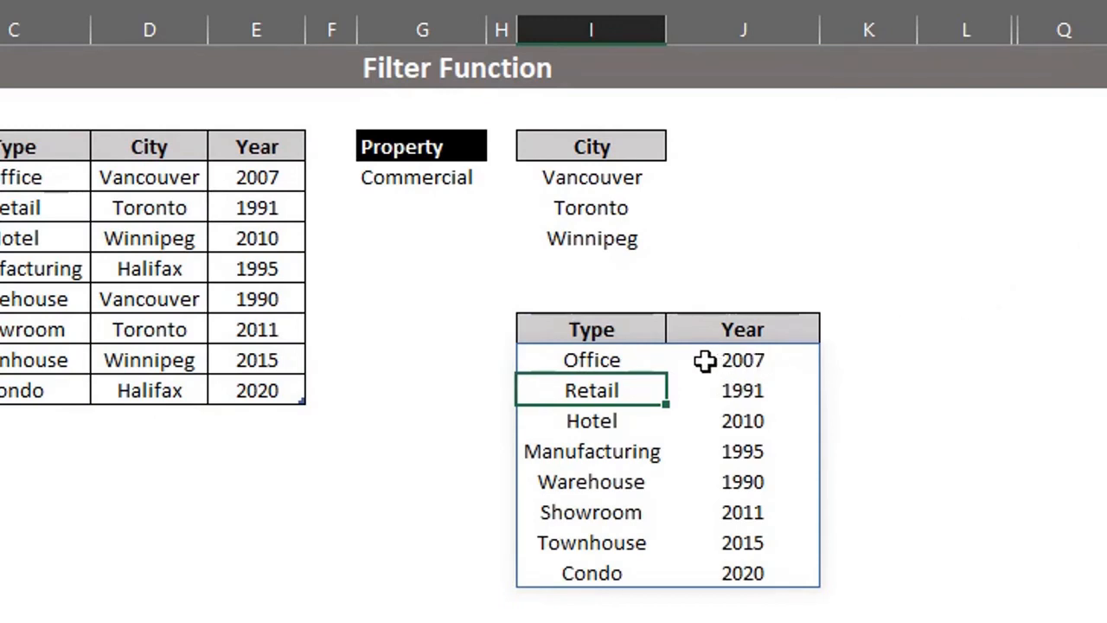
{"action": "left_click", "coordinate": [591, 328]}
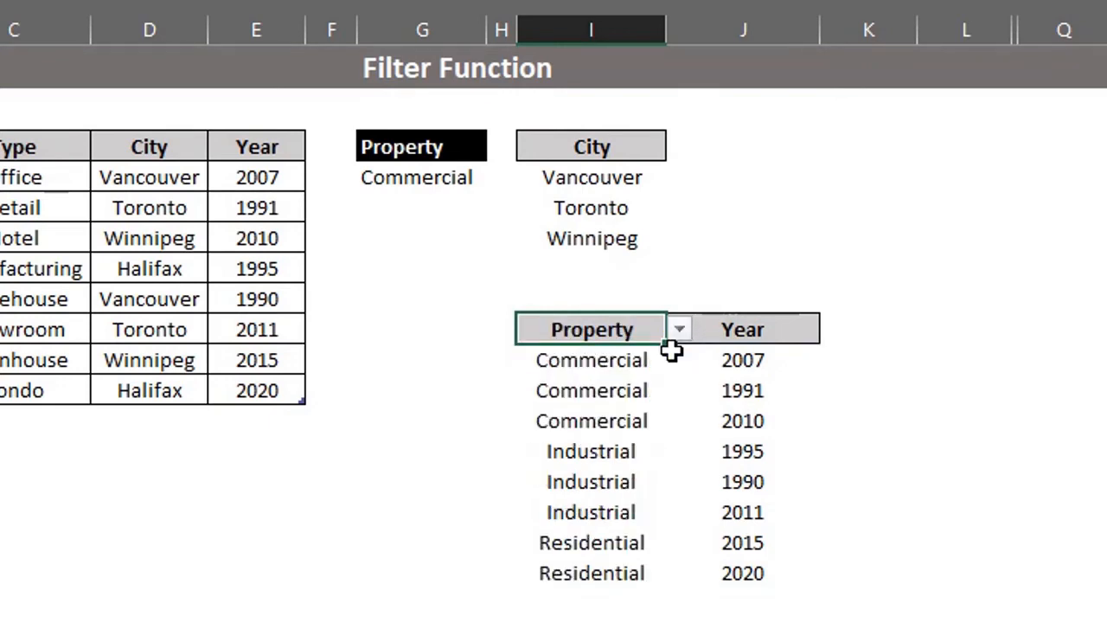
{"action": "mouse_move", "coordinate": [740, 329]}
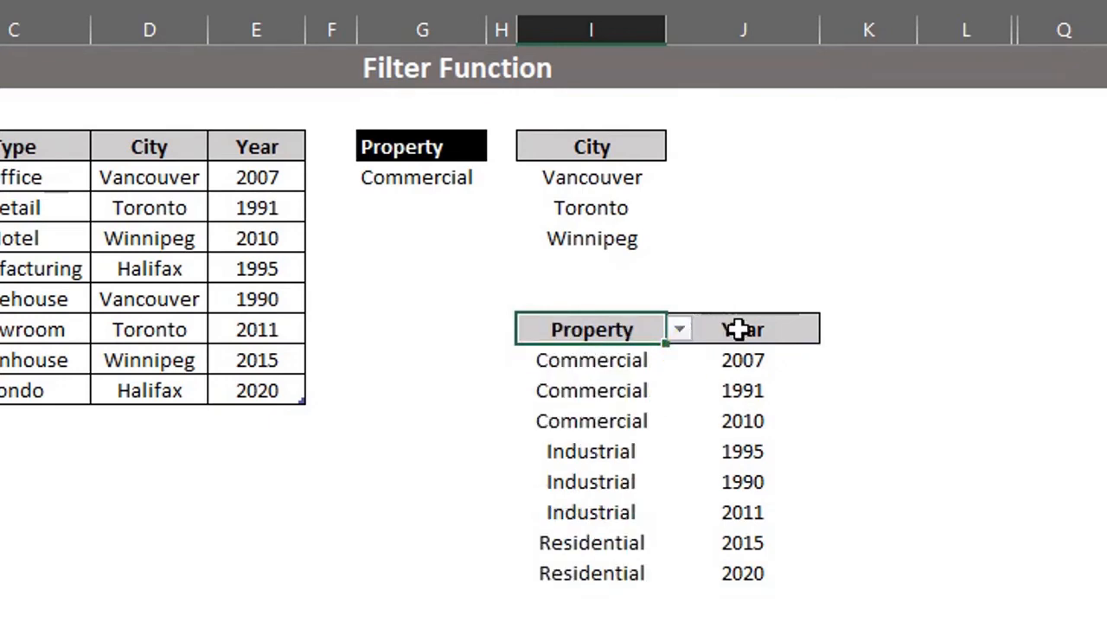
{"action": "left_click", "coordinate": [830, 329]}
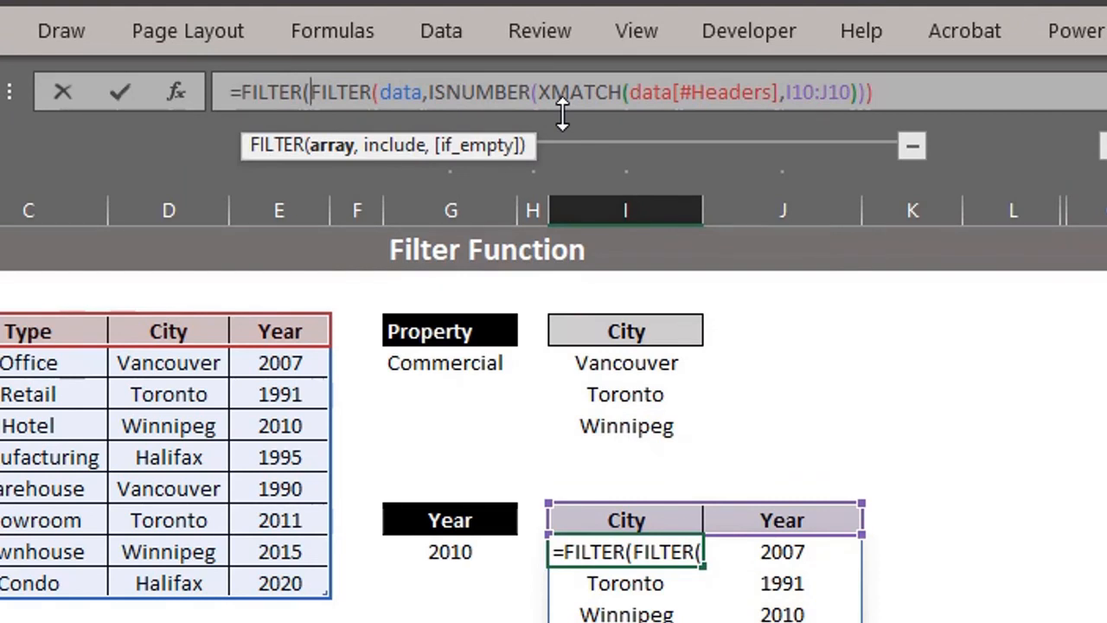
Add the include argument data[Year]<G11 and test with a new year entered in G11.
{"action": "type", "text": ","}
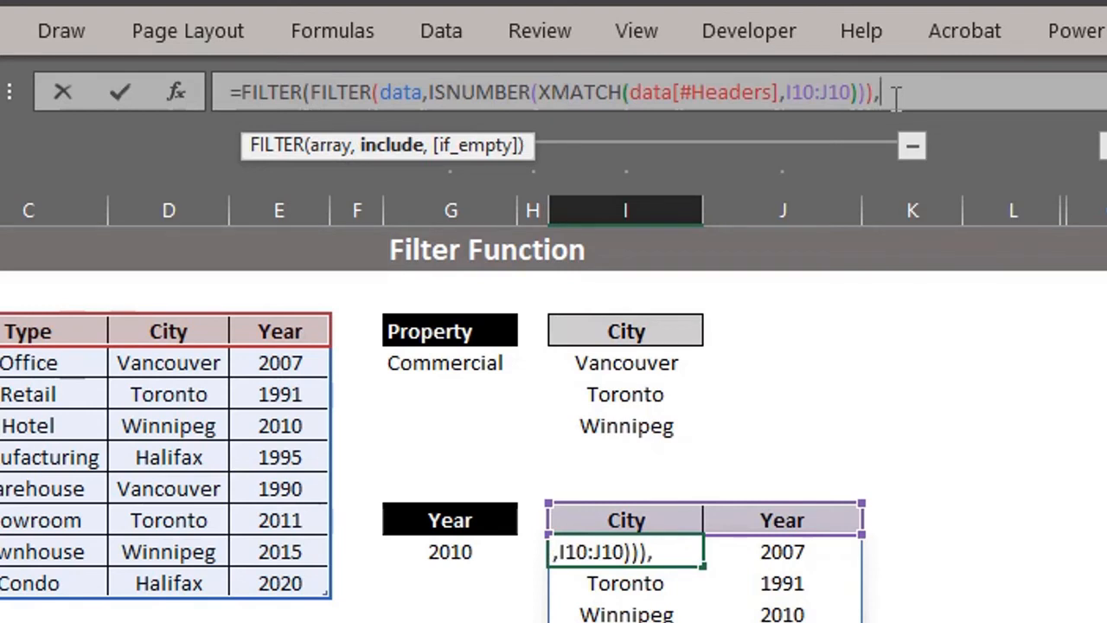
{"action": "mouse_move", "coordinate": [294, 327]}
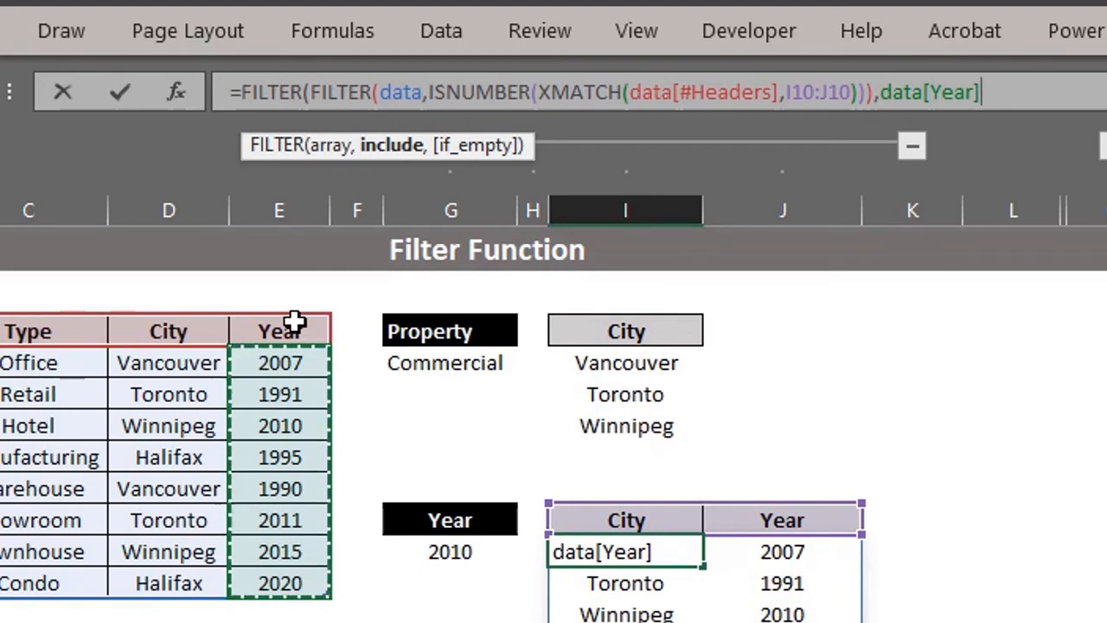
{"action": "type", "text": "<"}
{"action": "left_click", "coordinate": [449, 551]}
{"action": "type", "text": "2015"}
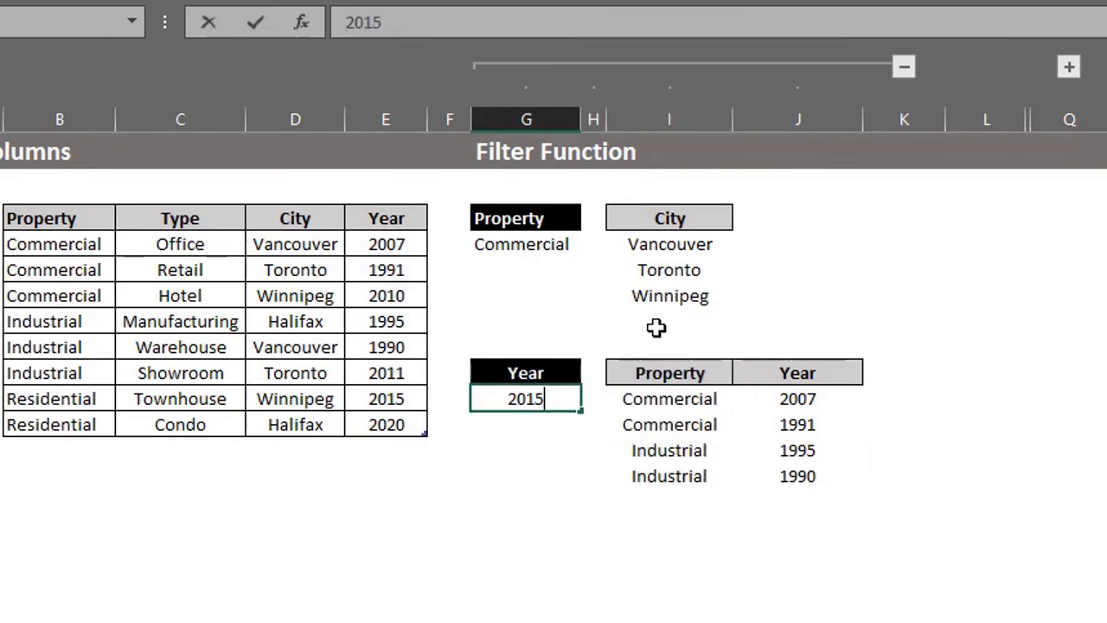
{"action": "type", "text": "200"}
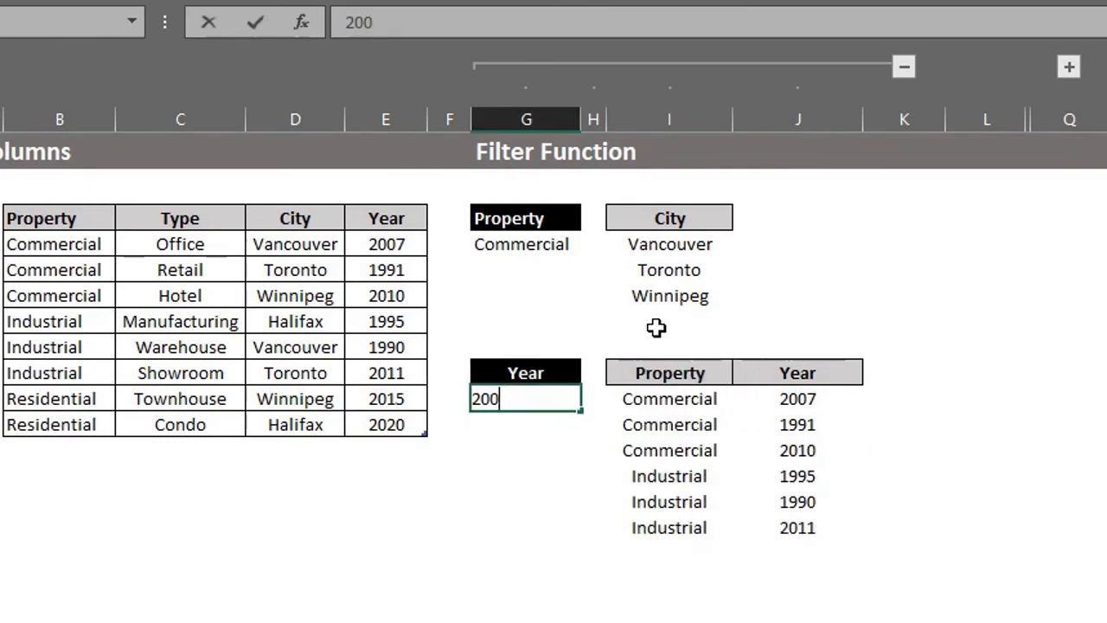
{"action": "key", "text": "Return"}
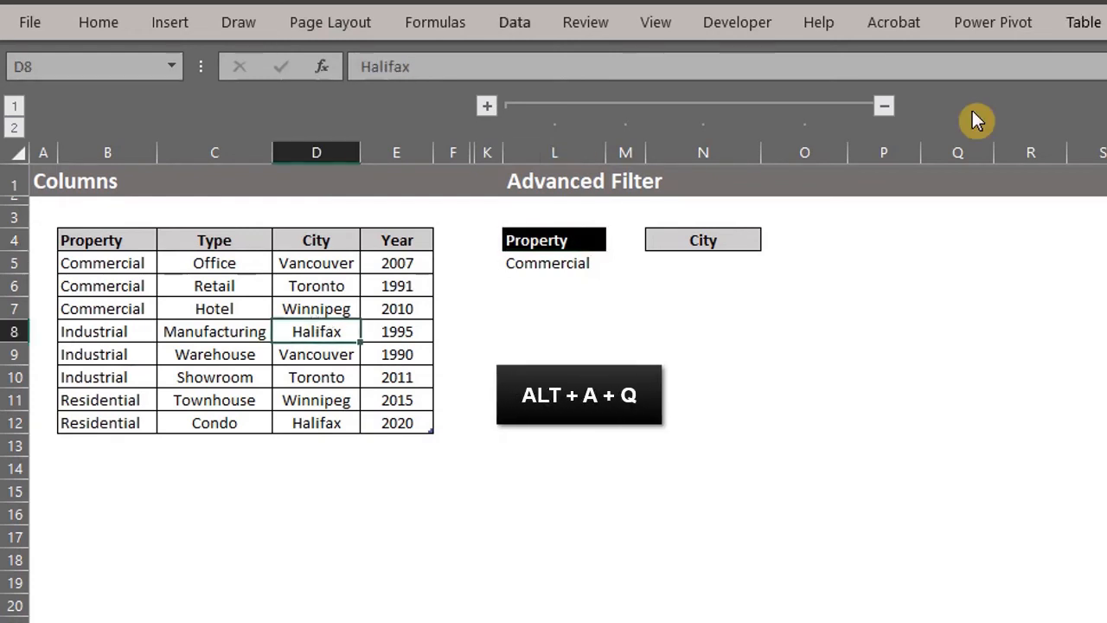
Run Advanced Filter copying to another location with criteria L4:L5 and results under City at N4.
{"action": "key", "text": "alt+a+q"}
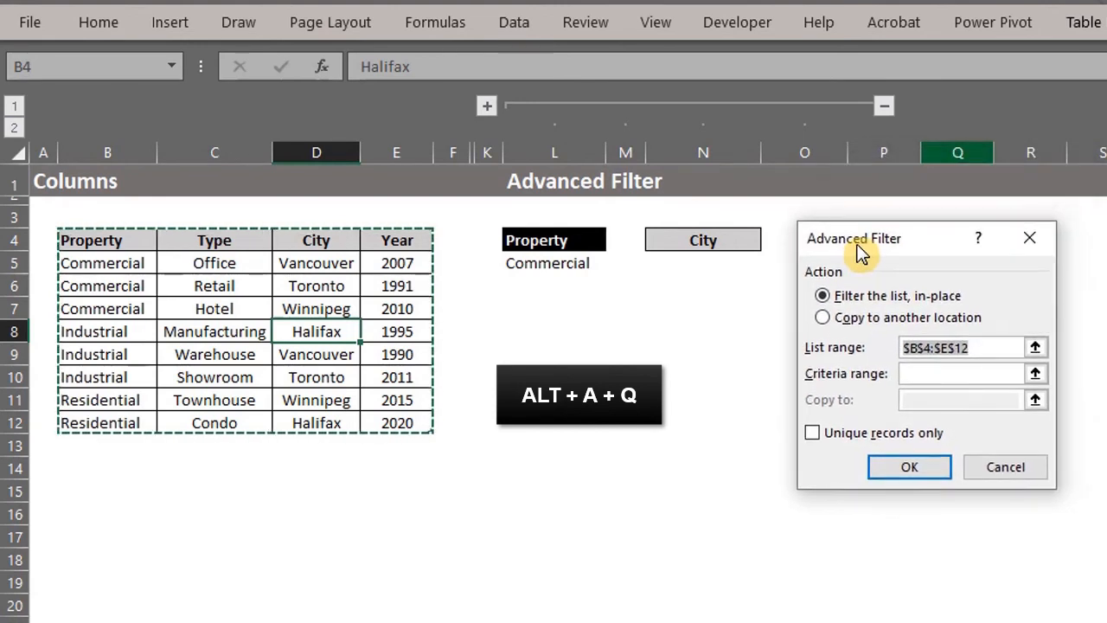
{"action": "left_click", "coordinate": [820, 317]}
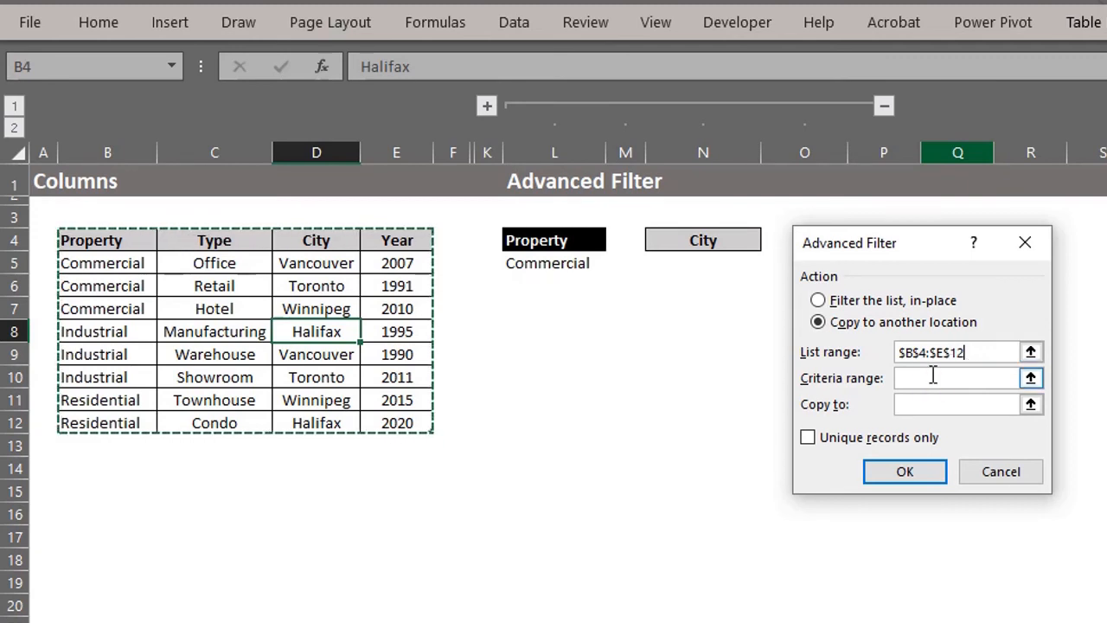
{"action": "left_click", "coordinate": [1031, 377]}
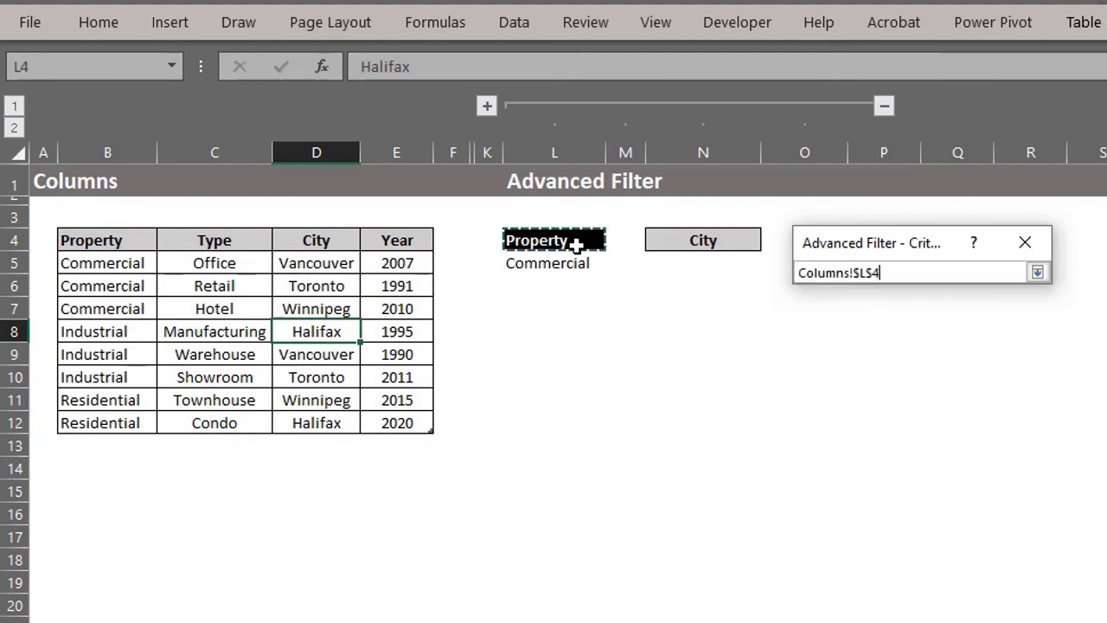
{"action": "left_click", "coordinate": [1037, 271]}
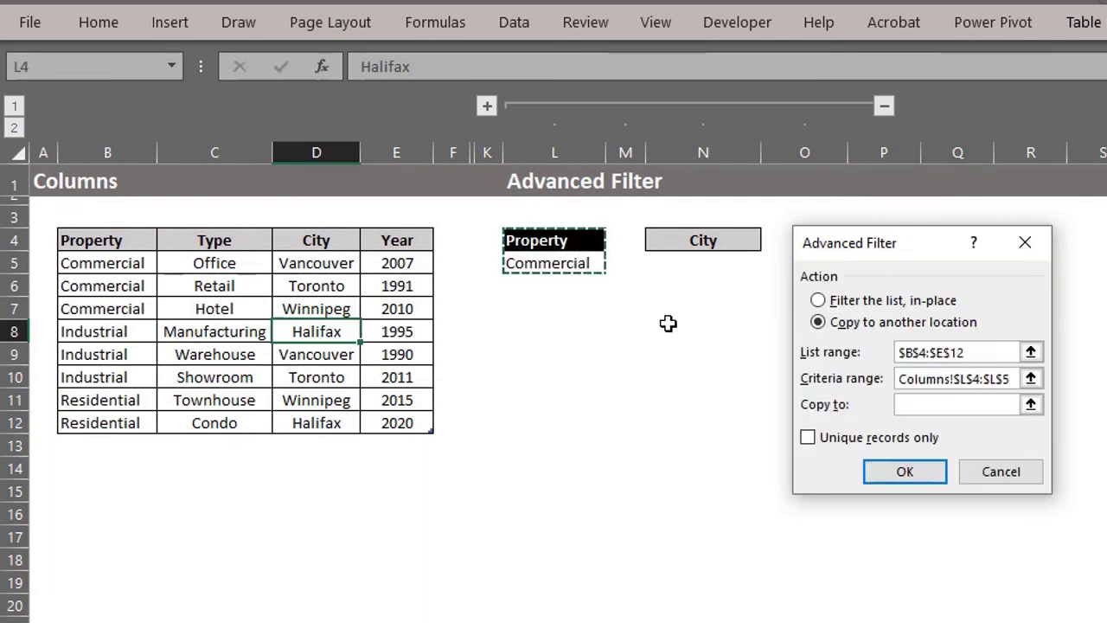
{"action": "left_click", "coordinate": [952, 404]}
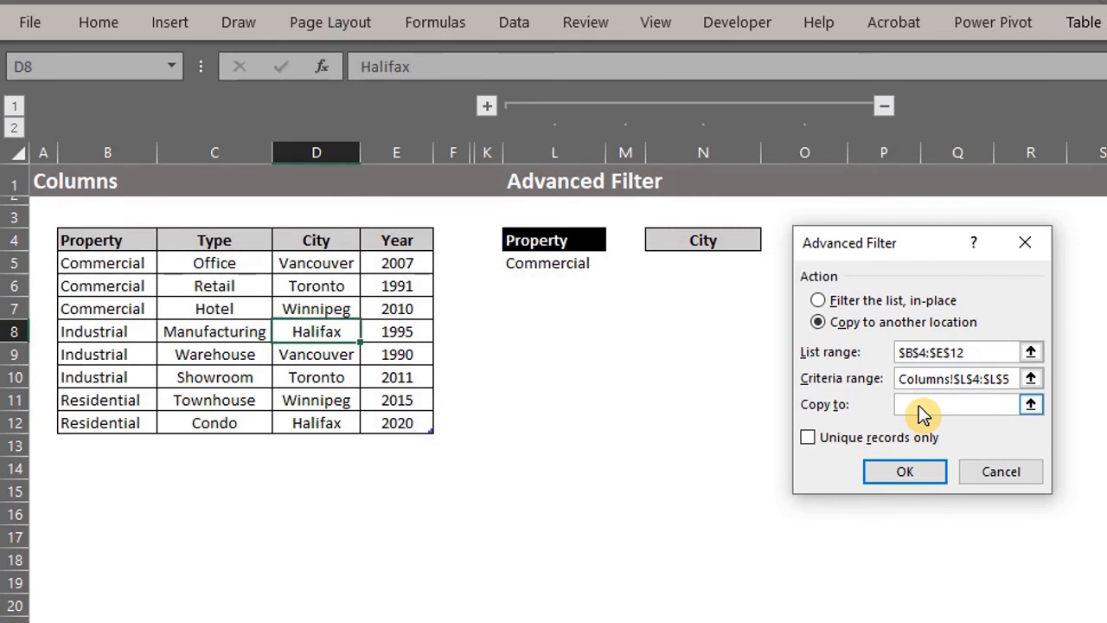
{"action": "left_click", "coordinate": [951, 405]}
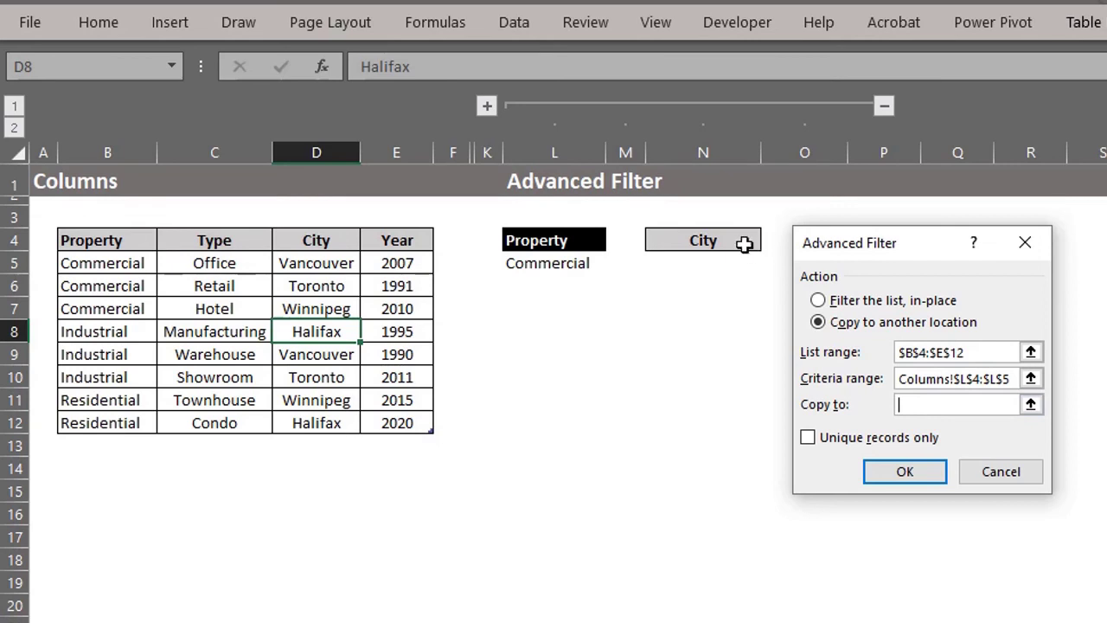
{"action": "left_click", "coordinate": [902, 470]}
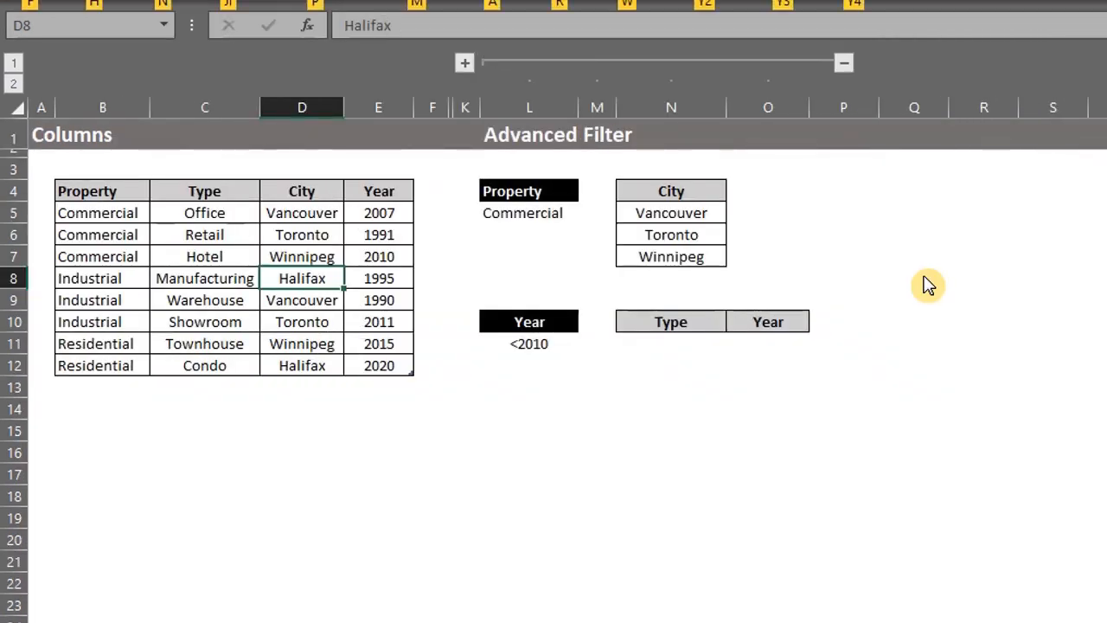
Run an Advanced Filter copying Type and Year for pre-2010 records, criteria L10:L11, output N10:O10.
{"action": "key", "text": "alt+a+q"}
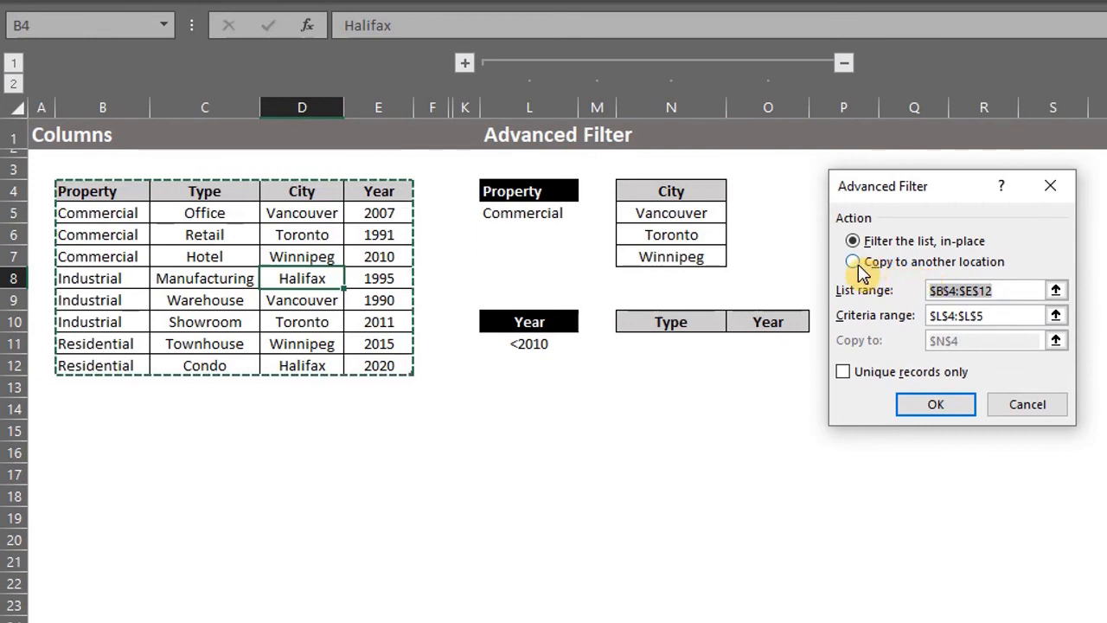
{"action": "left_click", "coordinate": [851, 261]}
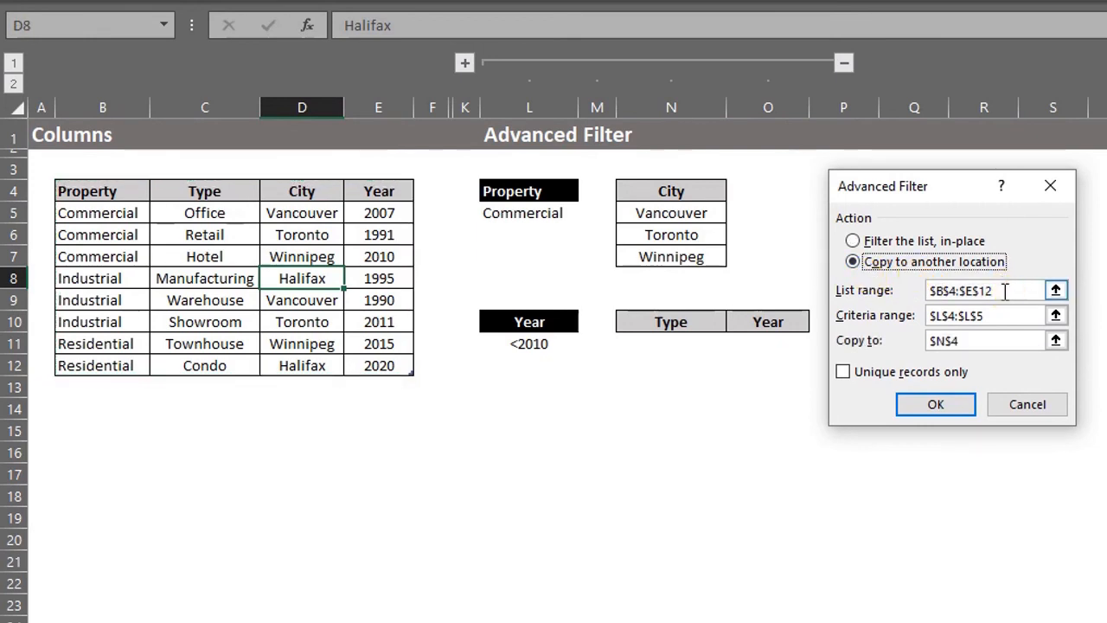
{"action": "left_click", "coordinate": [1055, 291]}
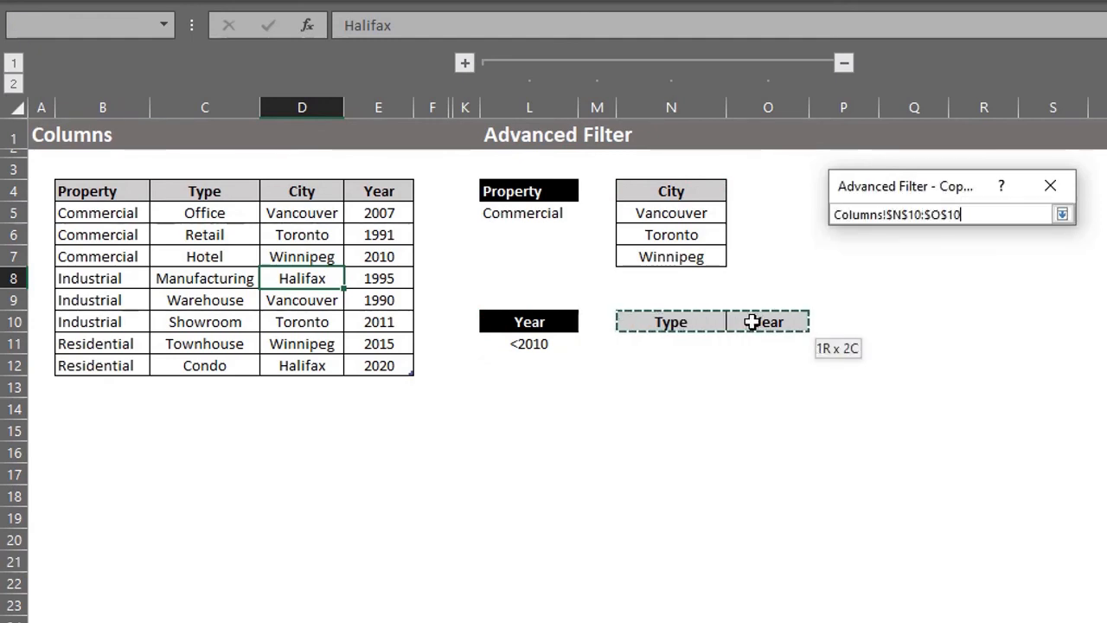
{"action": "left_click", "coordinate": [1062, 214]}
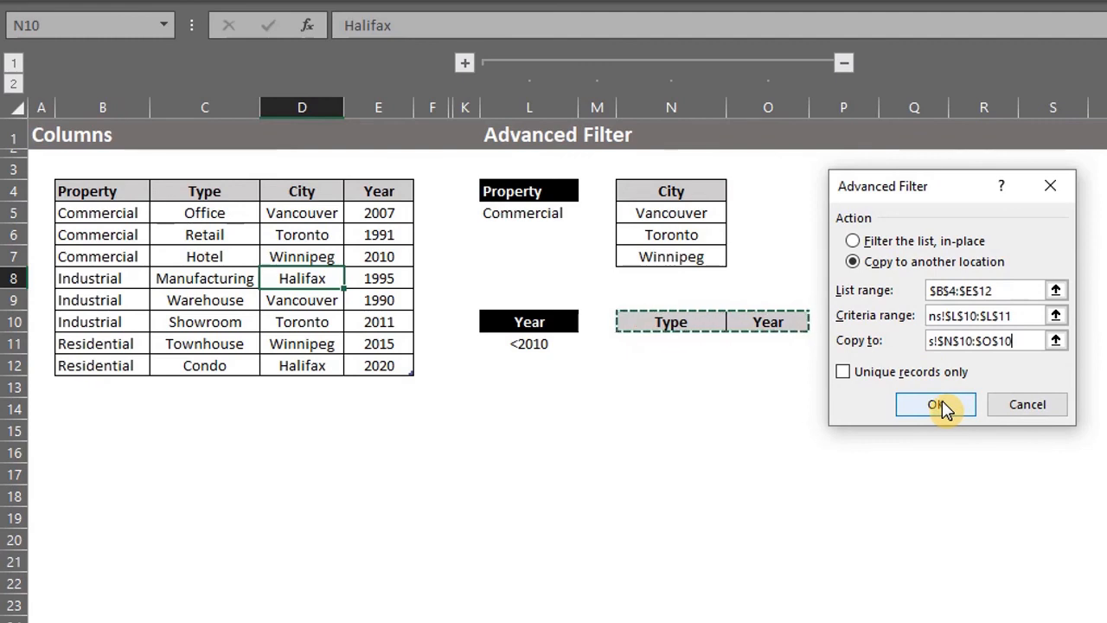
{"action": "left_click", "coordinate": [934, 404]}
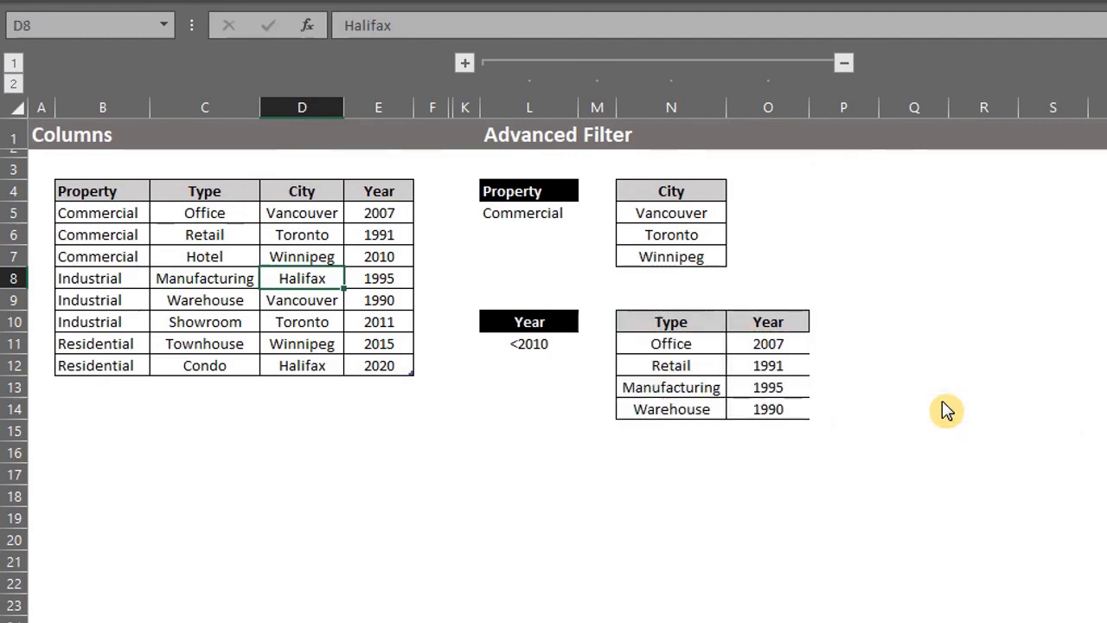
{"action": "mouse_move", "coordinate": [799, 415]}
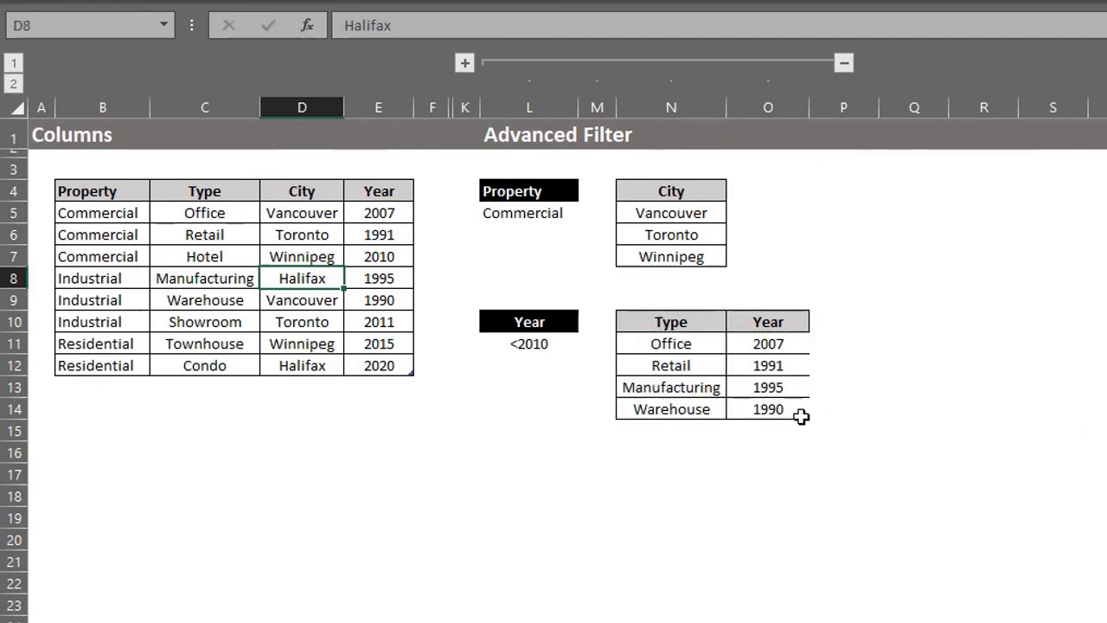
{"action": "left_click", "coordinate": [768, 429]}
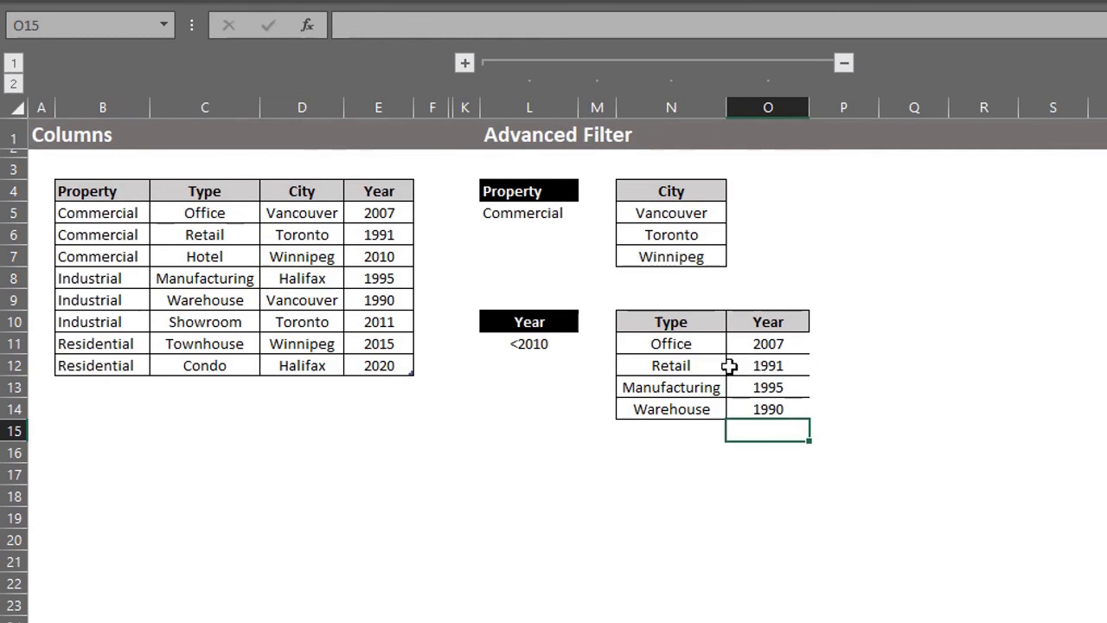
{"action": "mouse_move", "coordinate": [306, 370]}
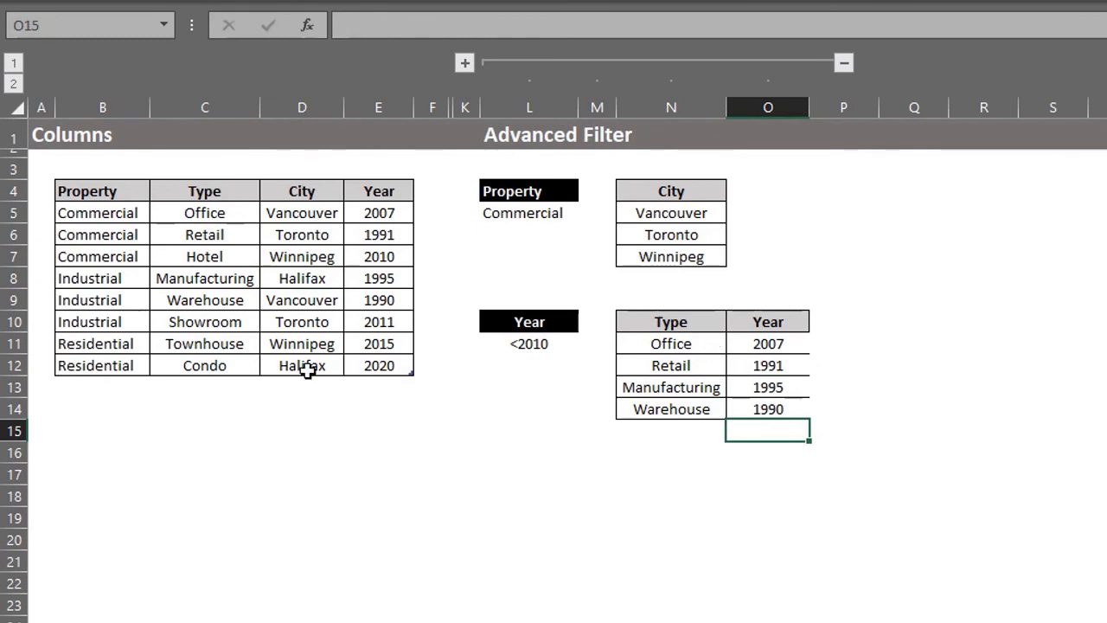
{"action": "left_click", "coordinate": [301, 365]}
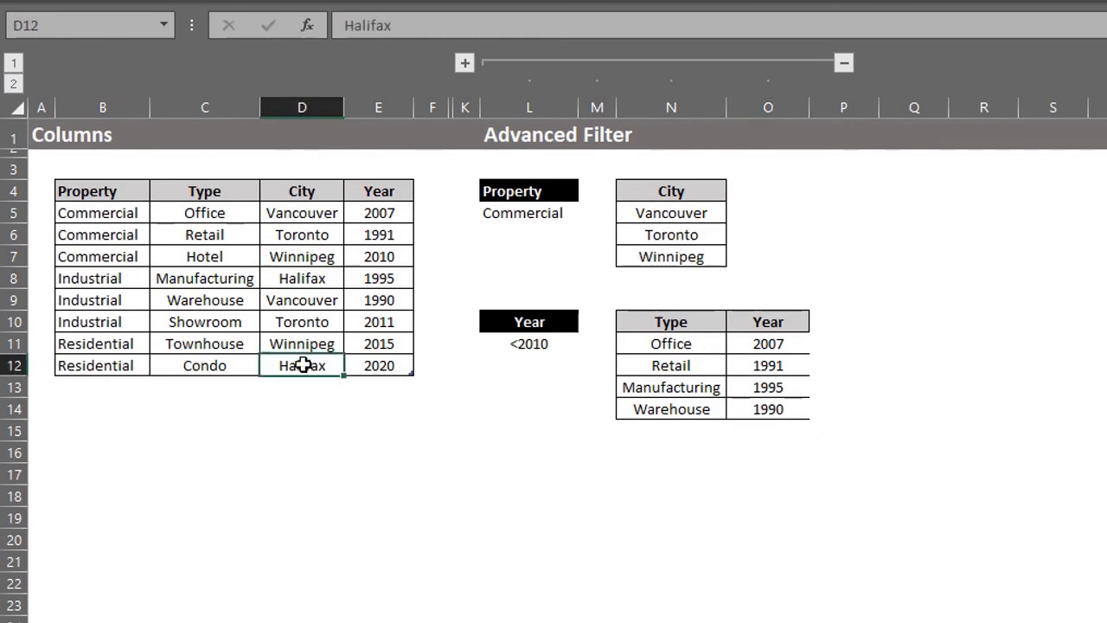